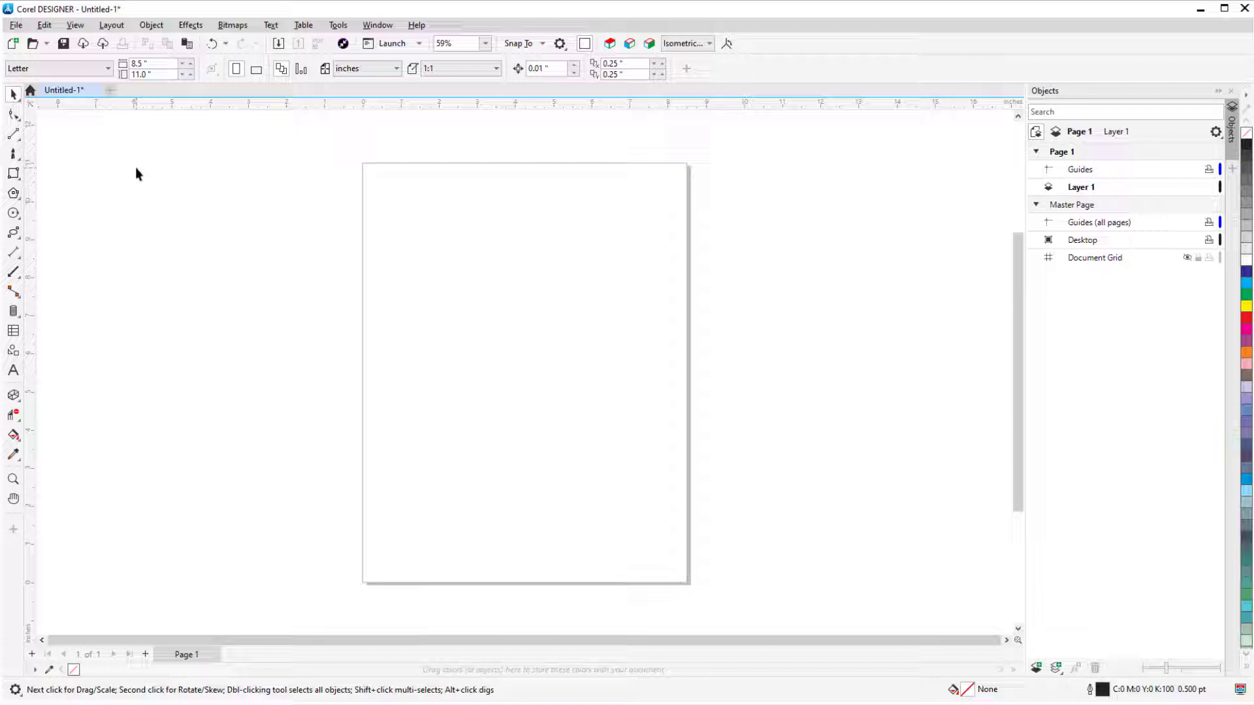
Start a 3D Import from Corel DESIGNER's File menu so XVL Studio launches
{"action": "left_click", "coordinate": [15, 24]}
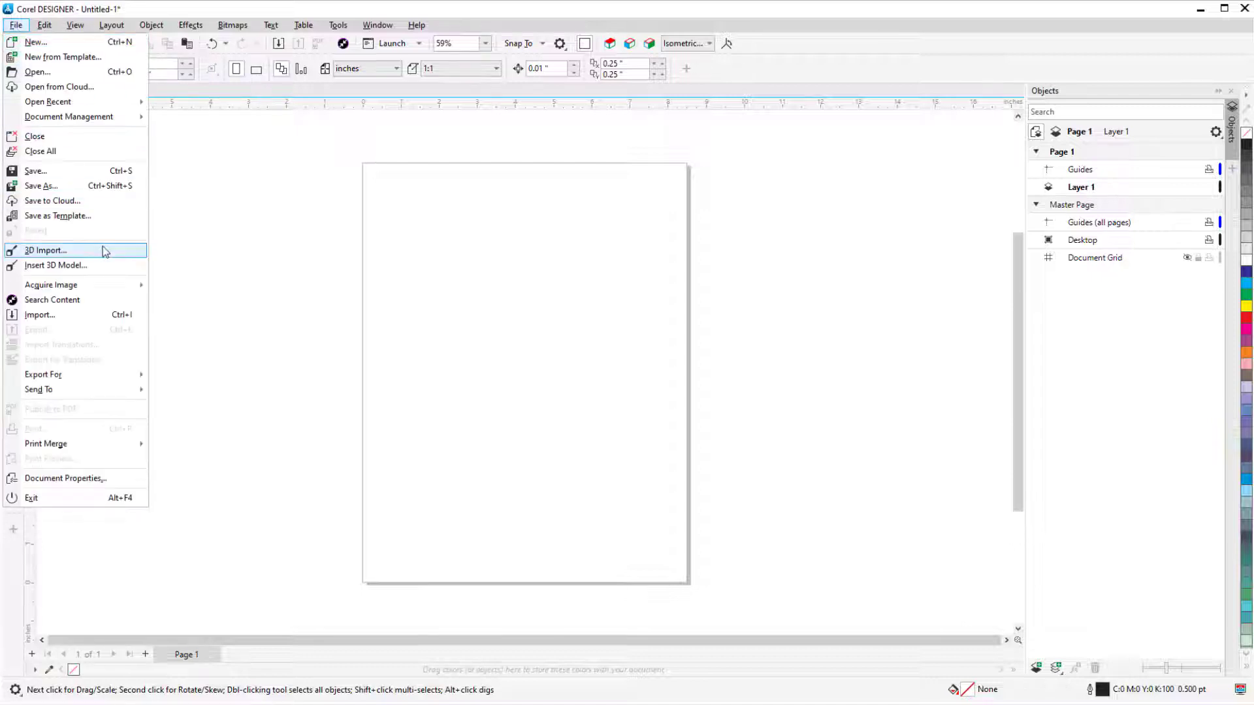
{"action": "left_click", "coordinate": [44, 250]}
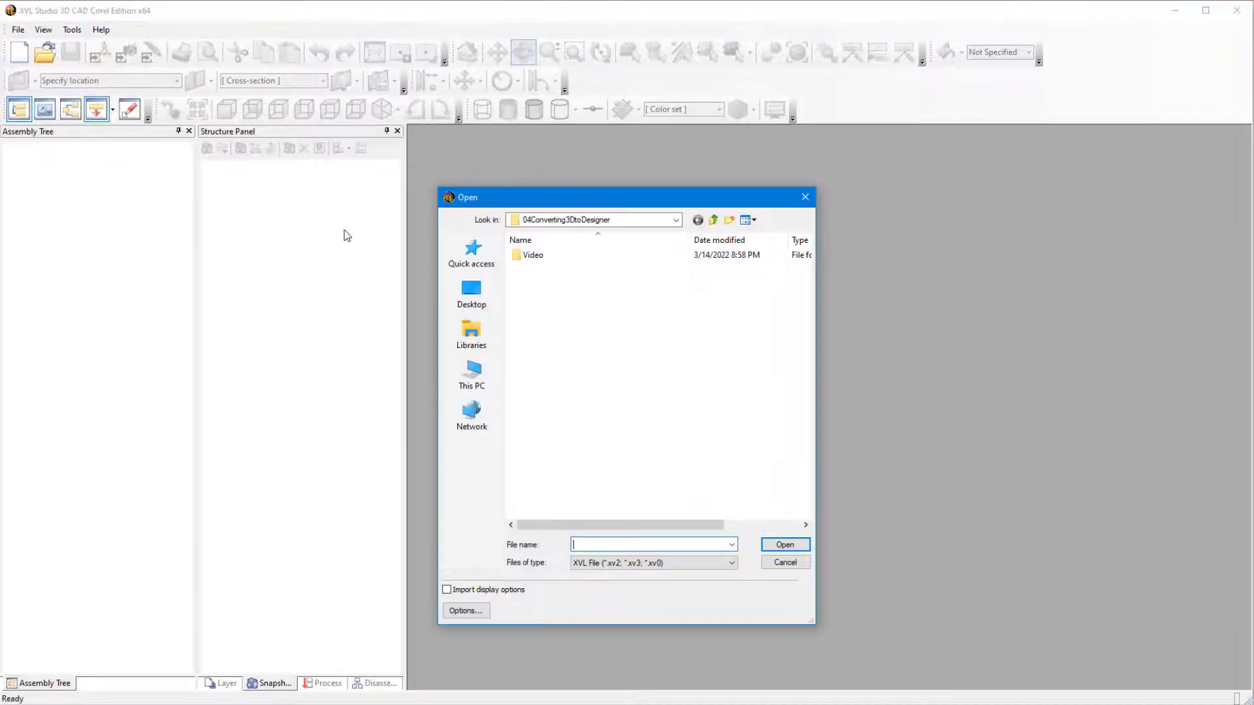
Open Brake assembly COREL.SLDASM as a SOLIDWORKS file after reviewing the import options
{"action": "left_click", "coordinate": [731, 562]}
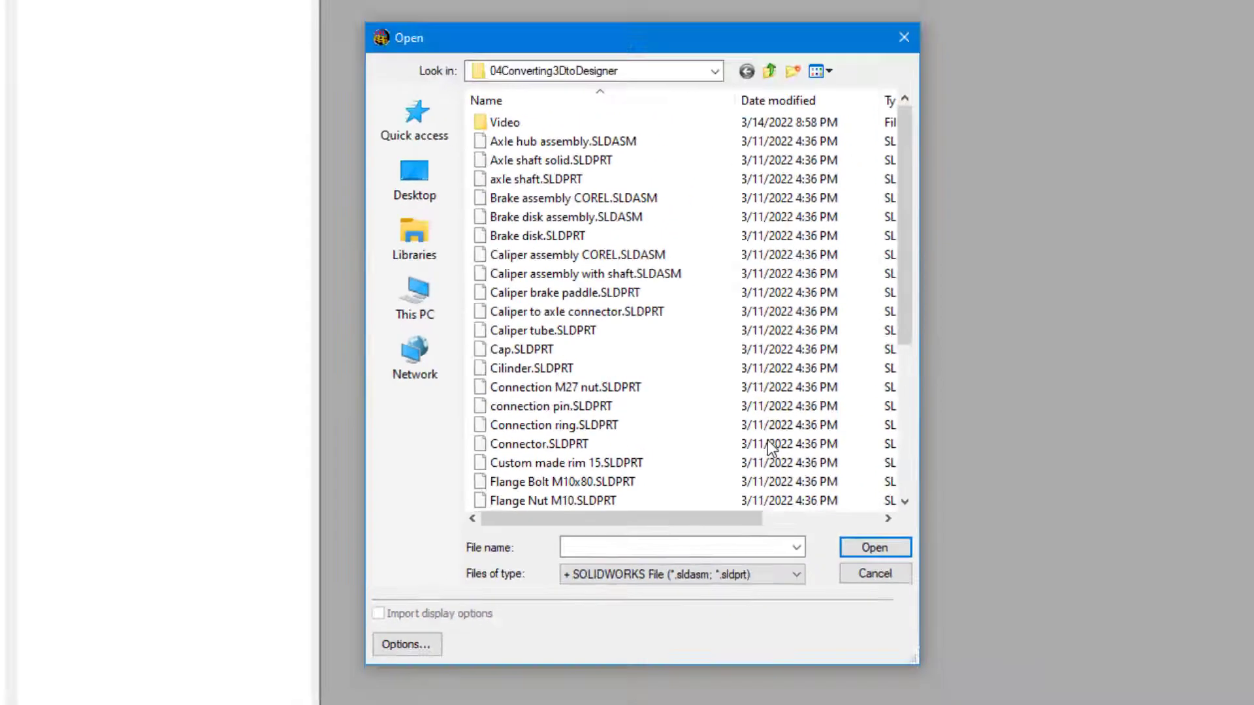
{"action": "left_click", "coordinate": [577, 306]}
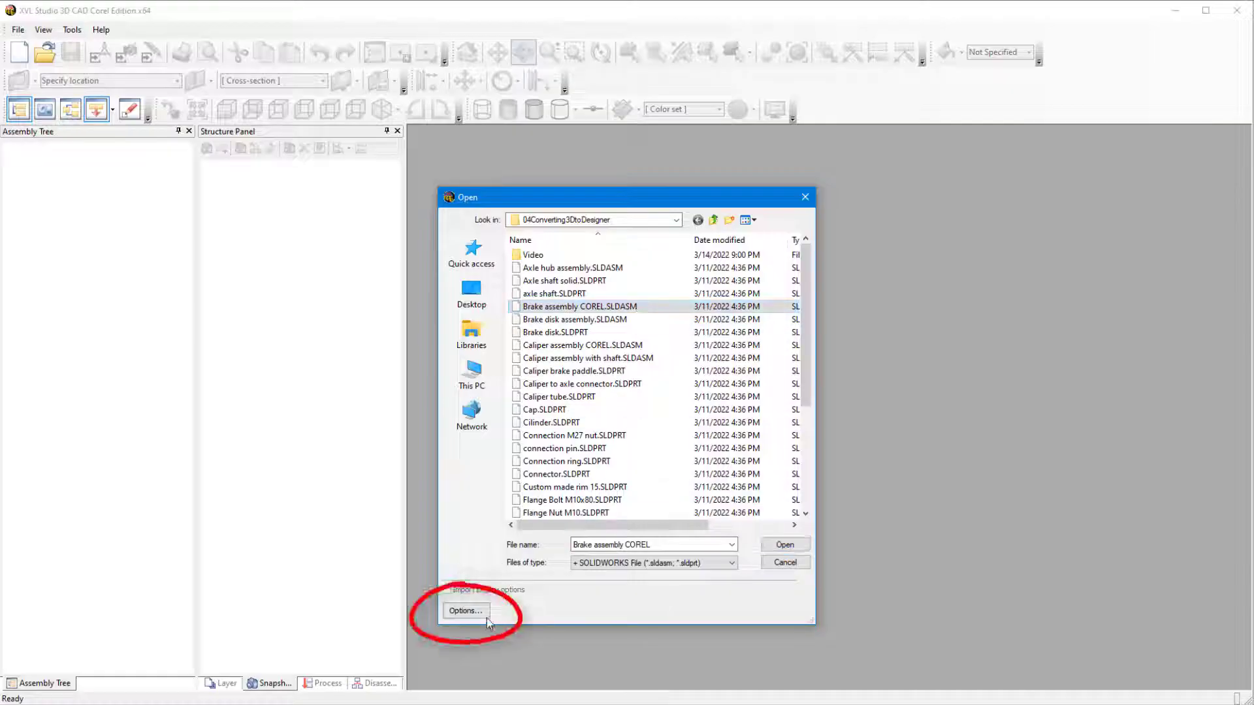
{"action": "left_click", "coordinate": [465, 611]}
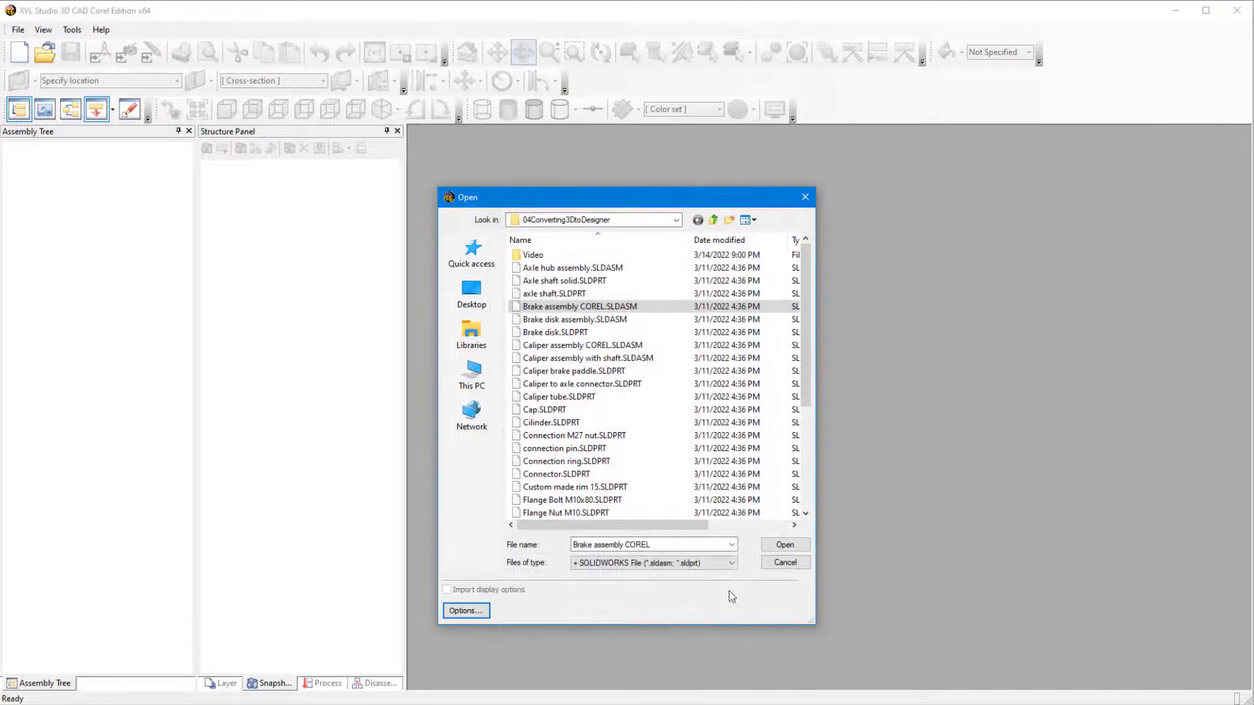
{"action": "left_click", "coordinate": [785, 545]}
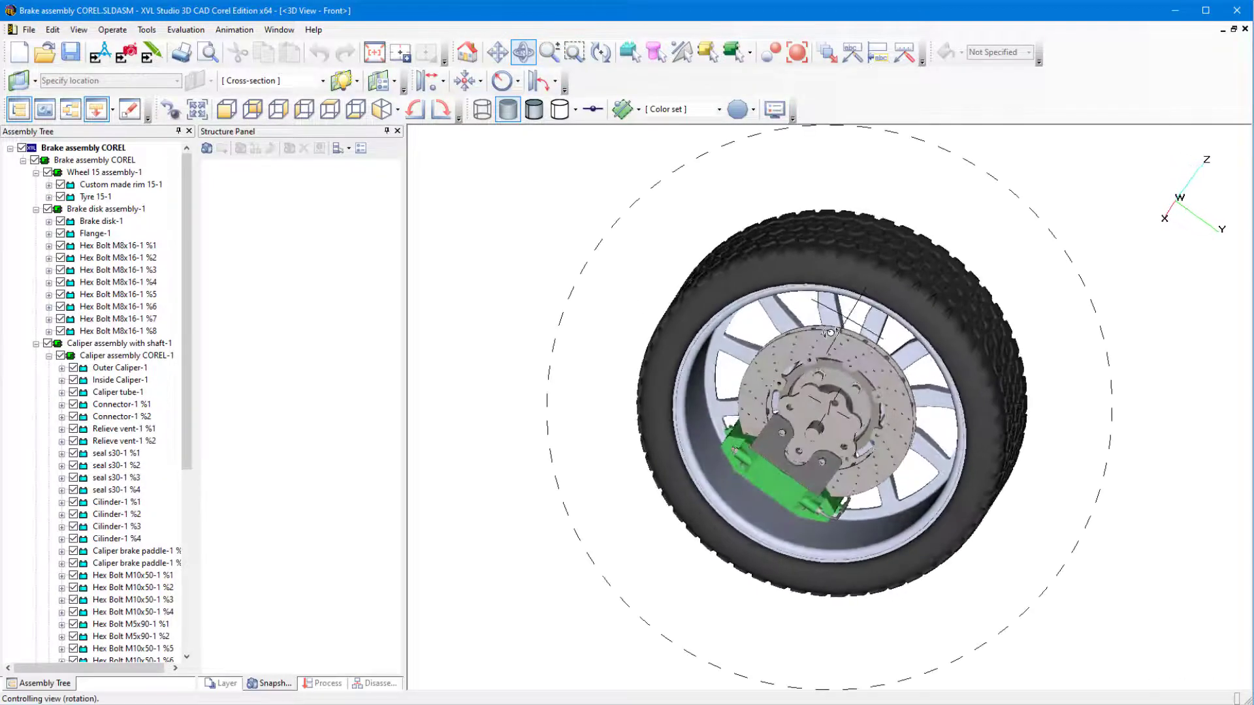
Orbit the wheel assembly, then set it to the standard Left view
{"action": "left_click_drag", "start_coordinate": [832, 332], "coordinate": [904, 444]}
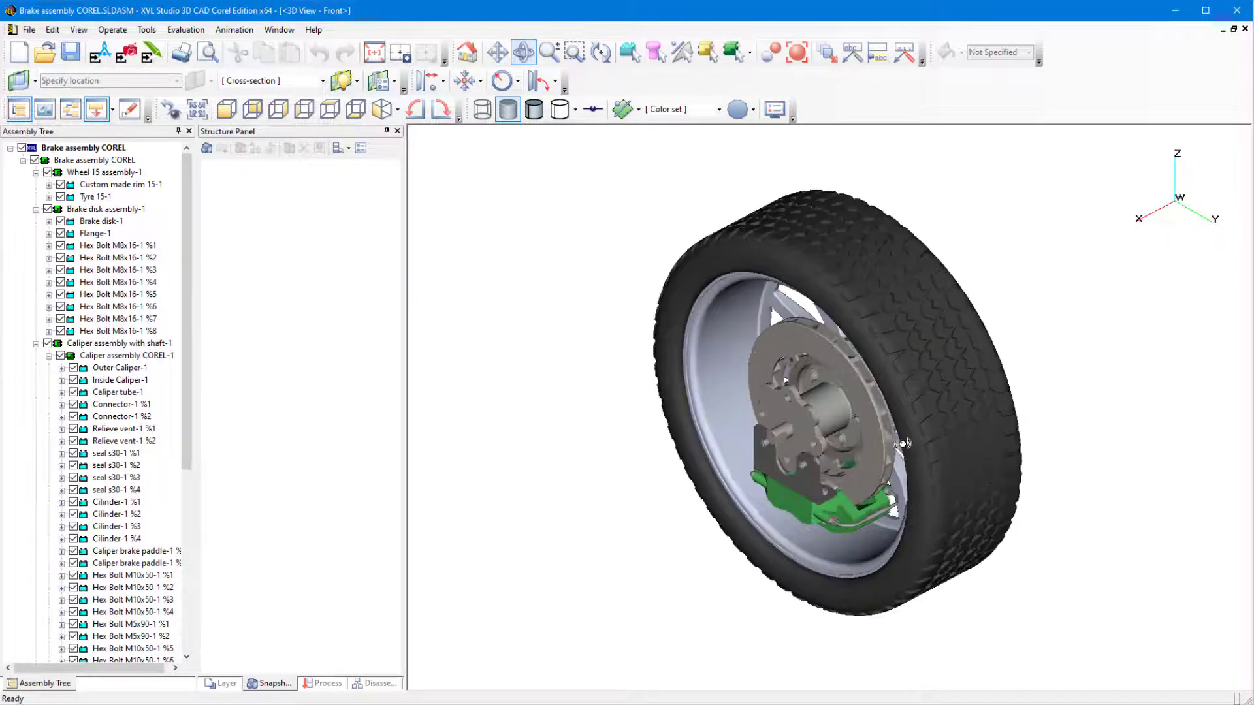
{"action": "left_click_drag", "start_coordinate": [904, 445], "coordinate": [852, 333]}
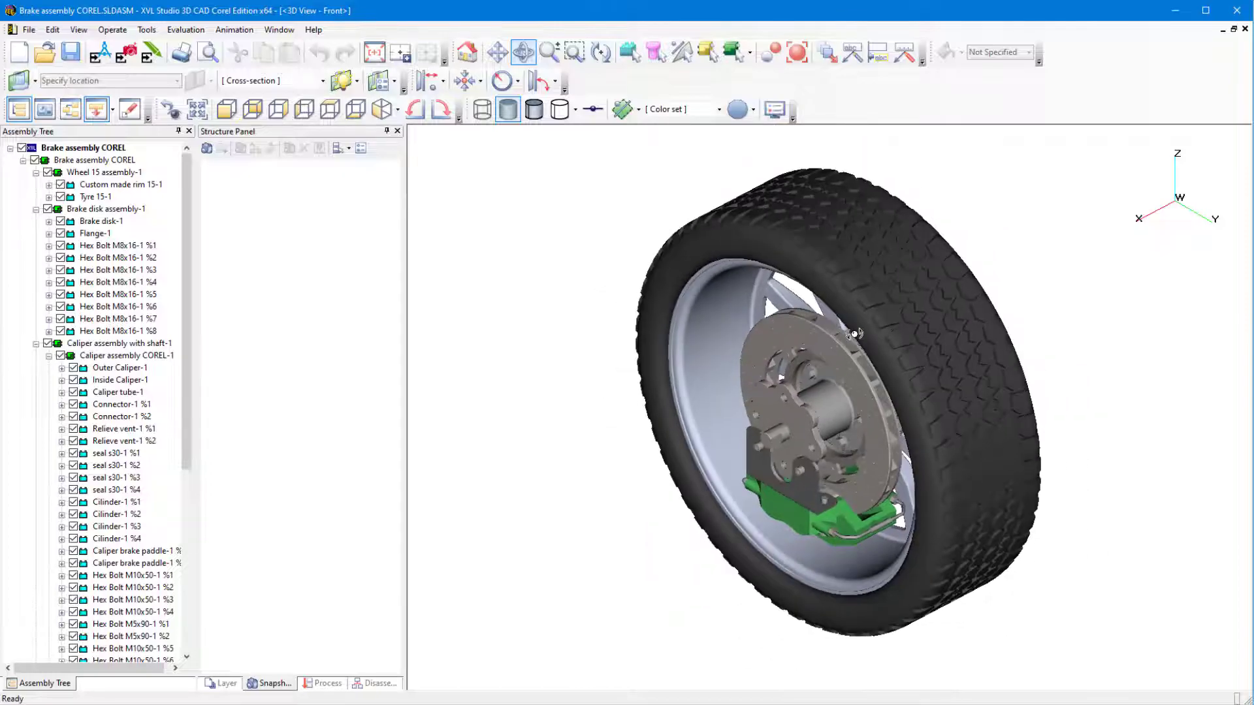
{"action": "left_click_drag", "start_coordinate": [856, 333], "coordinate": [808, 381]}
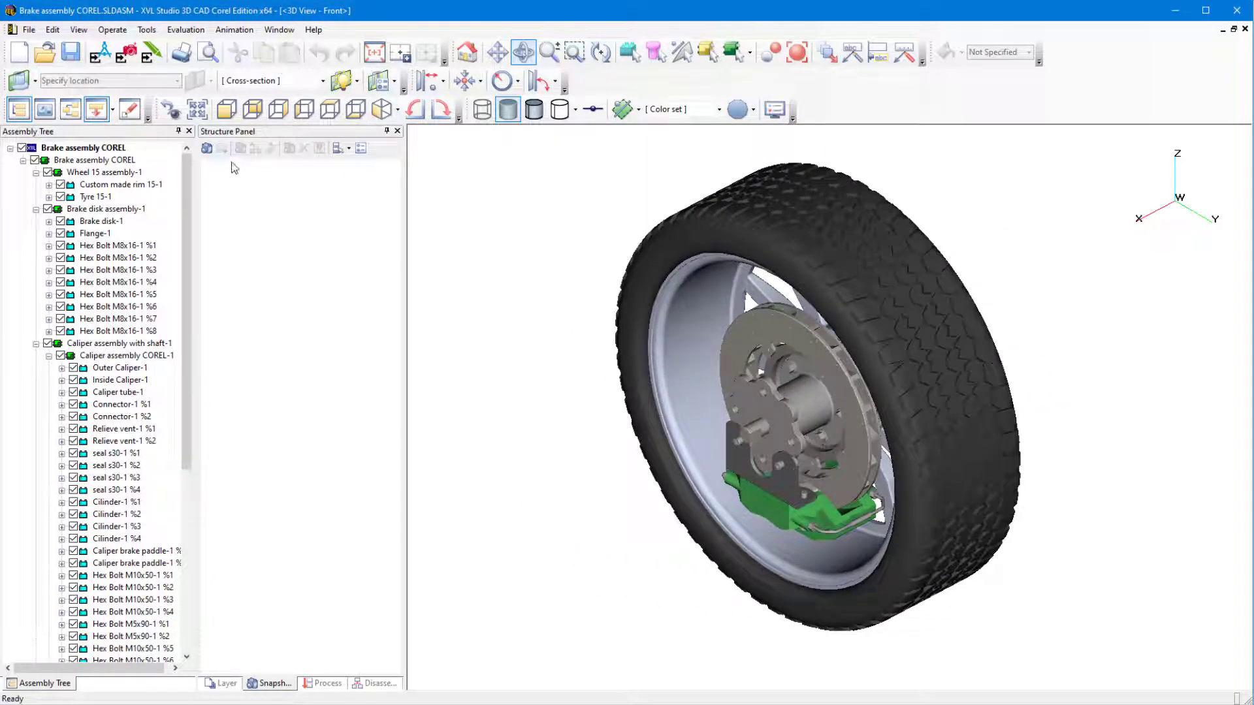
{"action": "left_click", "coordinate": [277, 110]}
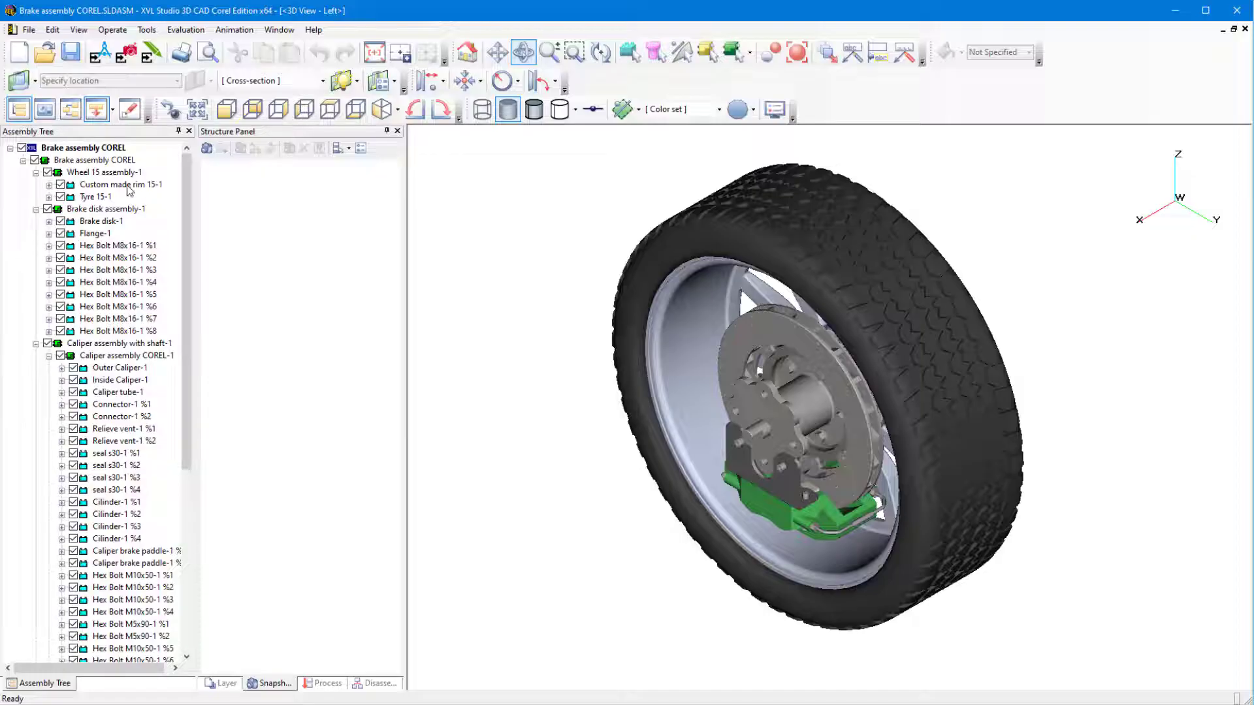
Select Tyre 15-1 and Brake disk-1 in the Assembly Tree and bring up Move Part
{"action": "left_click", "coordinate": [96, 196]}
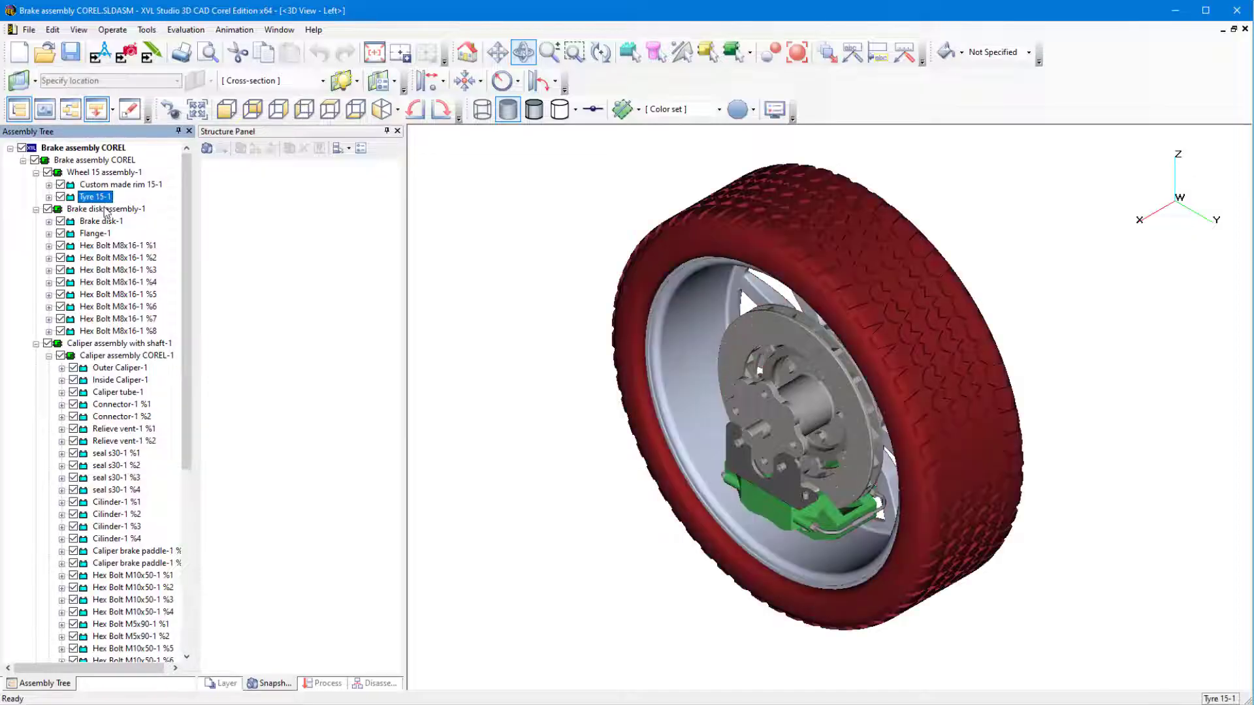
{"action": "left_click", "coordinate": [101, 220]}
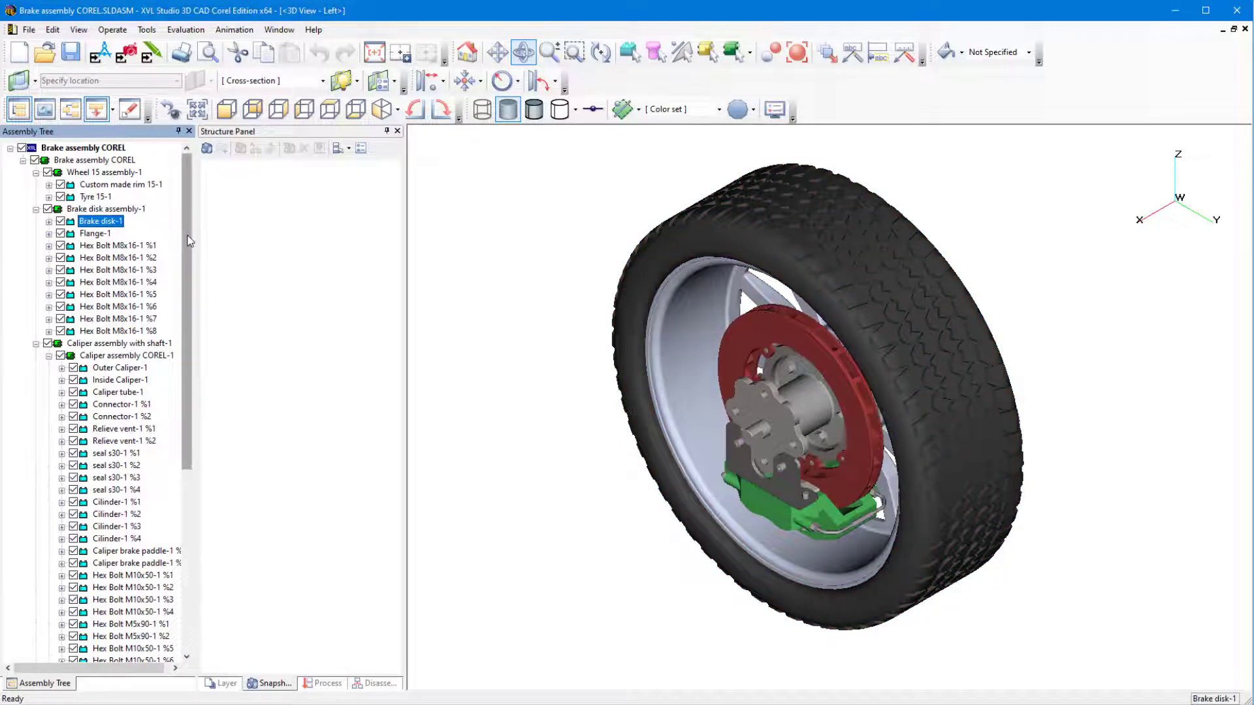
{"action": "left_click", "coordinate": [627, 50]}
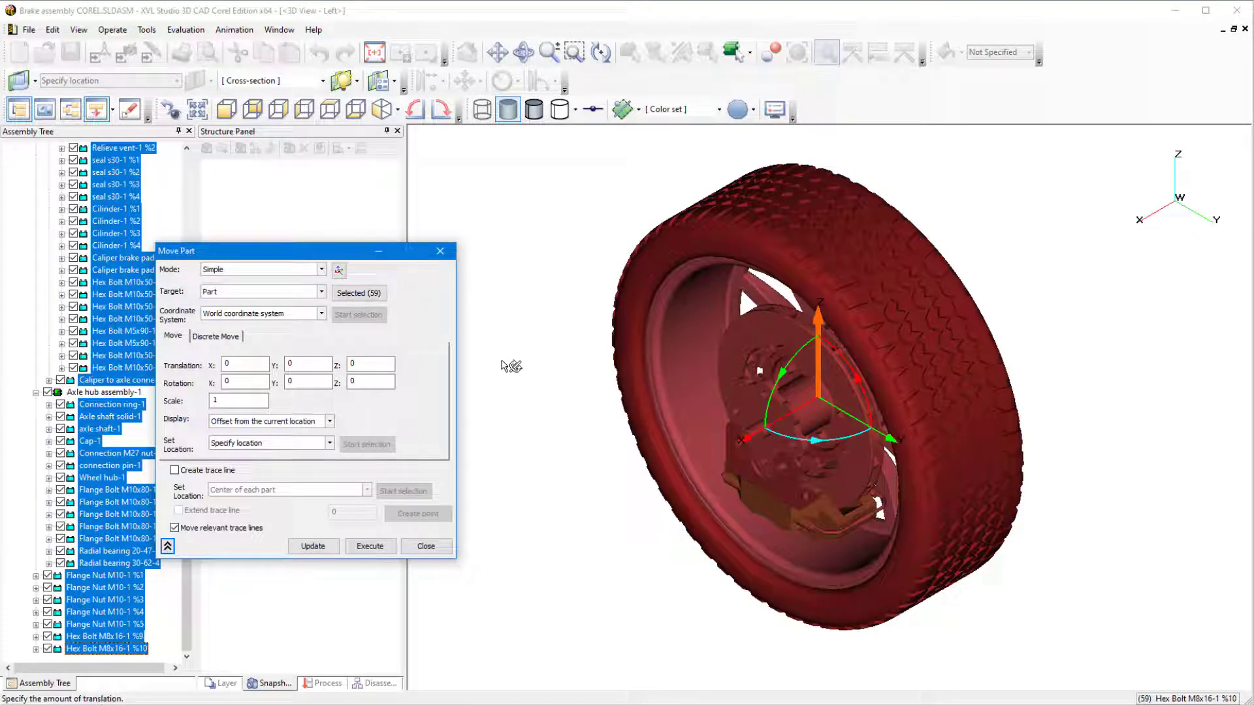
Rotate the selected parts 180° about Y so the rim faces out, then deselect
{"action": "left_click", "coordinate": [359, 292]}
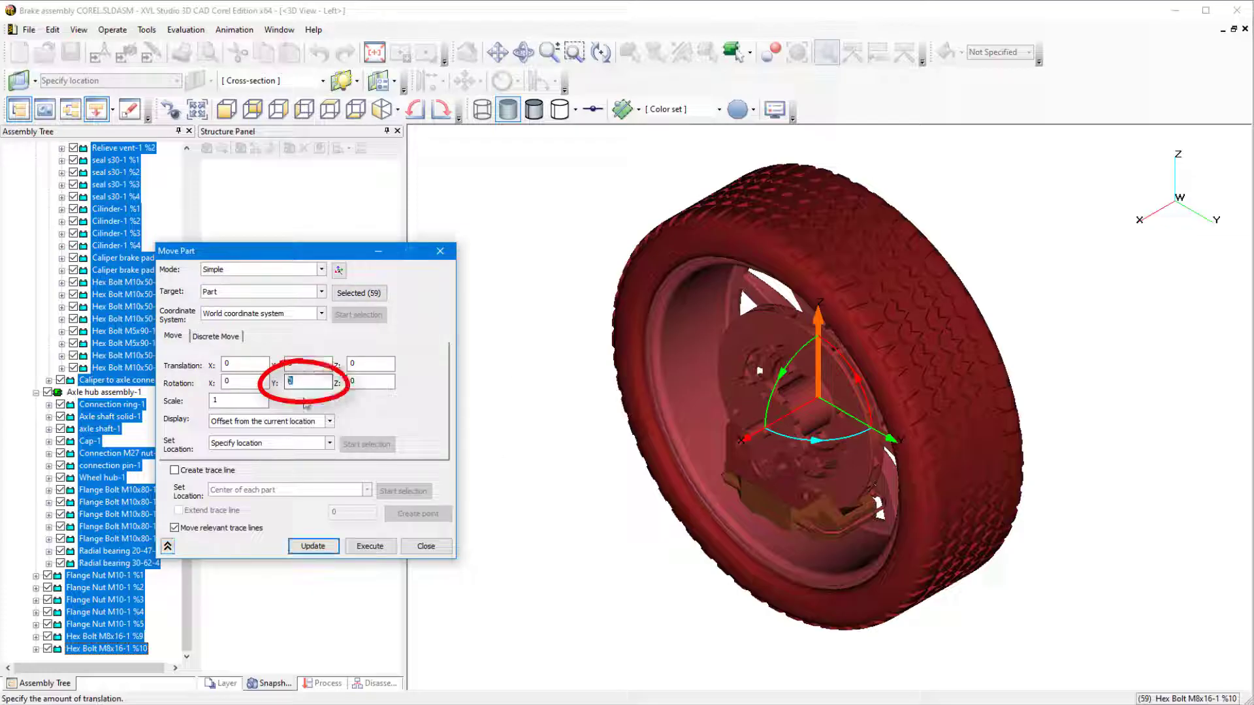
{"action": "type", "text": "180"}
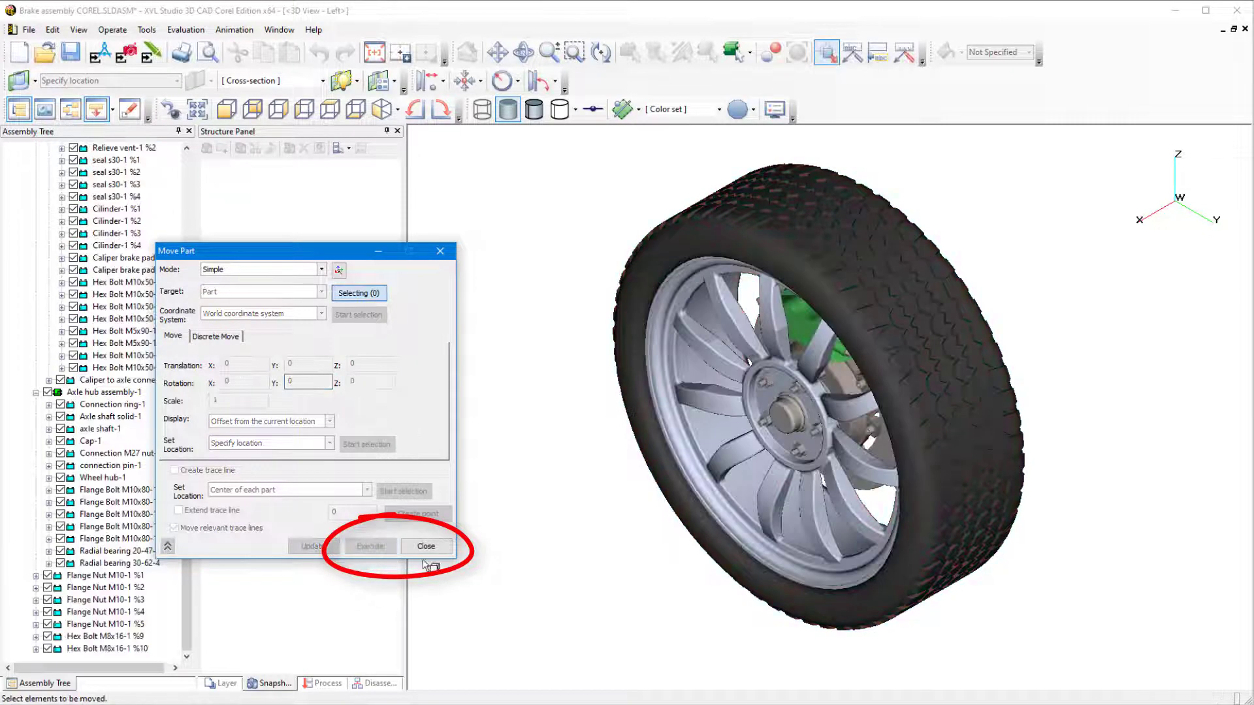
{"action": "left_click", "coordinate": [426, 546]}
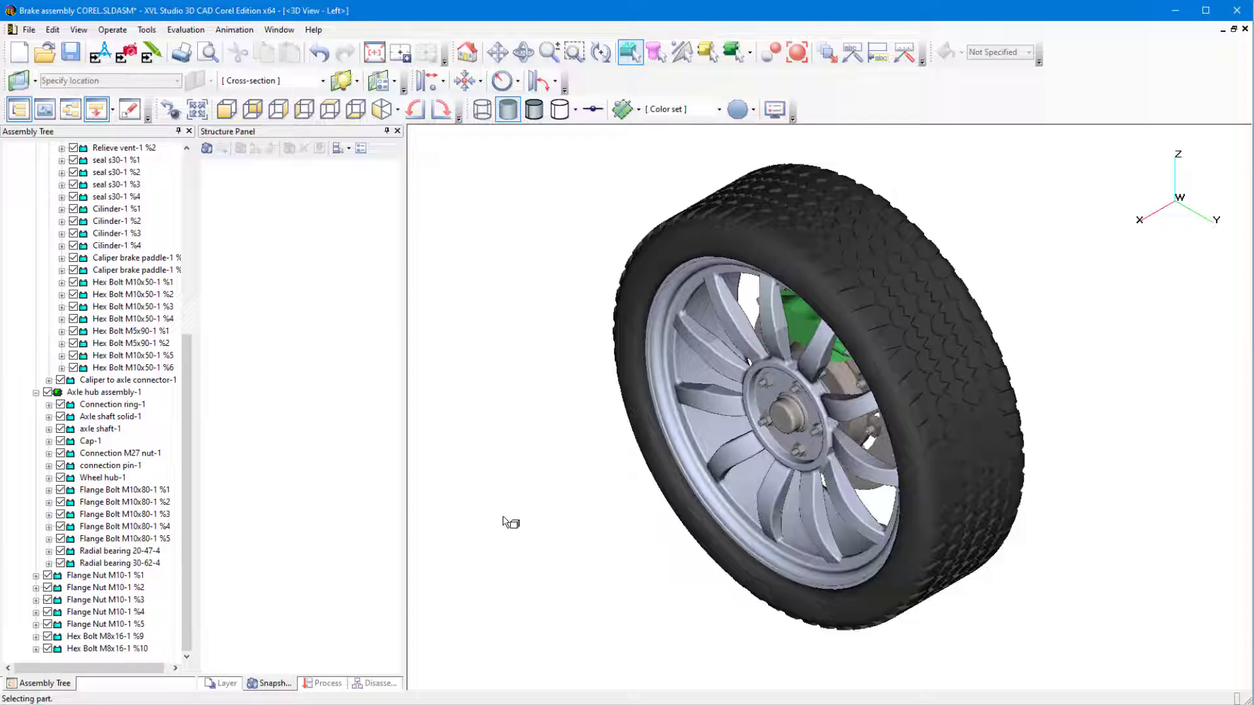
{"action": "left_click", "coordinate": [207, 147]}
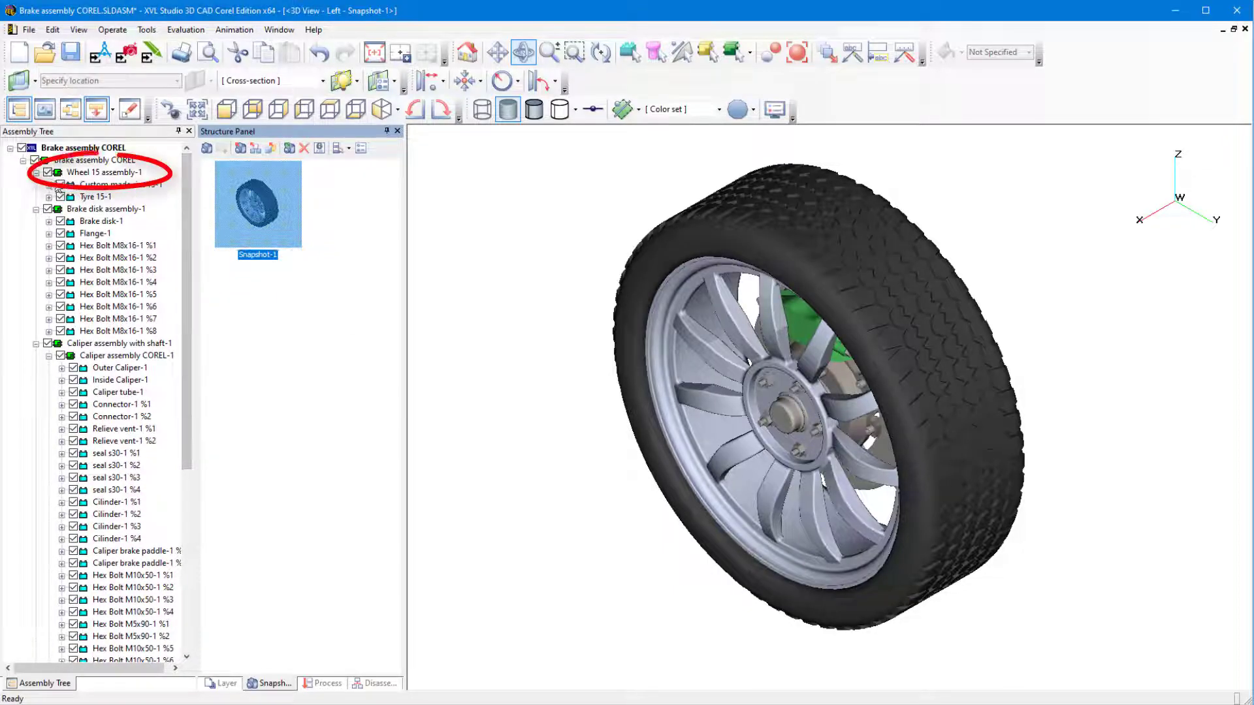
Hide the wheel and tyre assembly and return to Move Part
{"action": "left_click", "coordinate": [49, 173]}
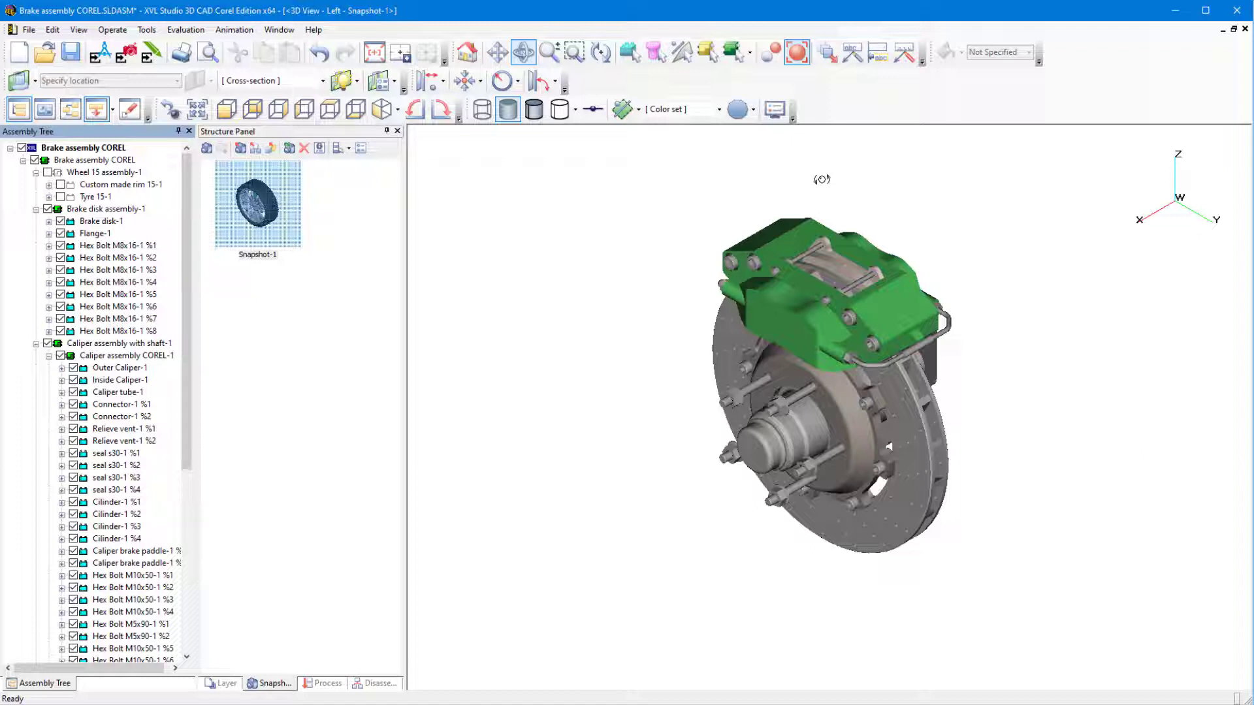
{"action": "left_click", "coordinate": [627, 49]}
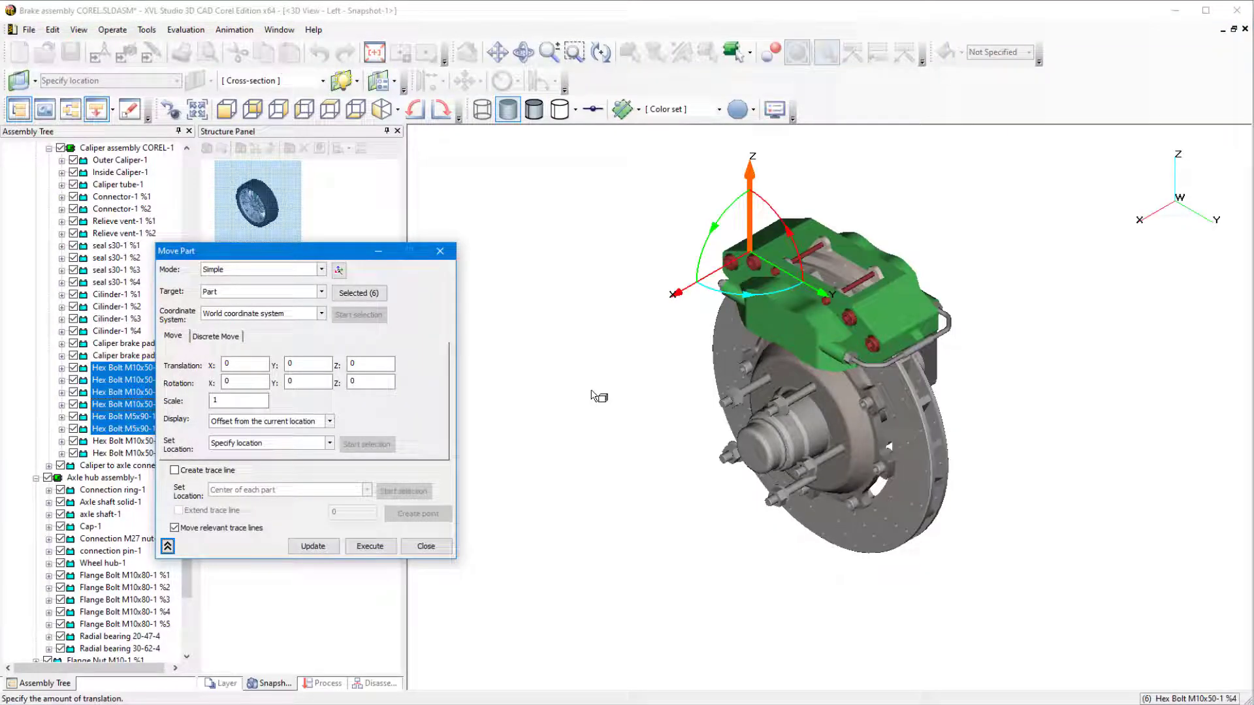
Drag the caliper bolts and outer caliper outward from the disk, then close Move Part
{"action": "left_click_drag", "start_coordinate": [753, 264], "coordinate": [720, 283]}
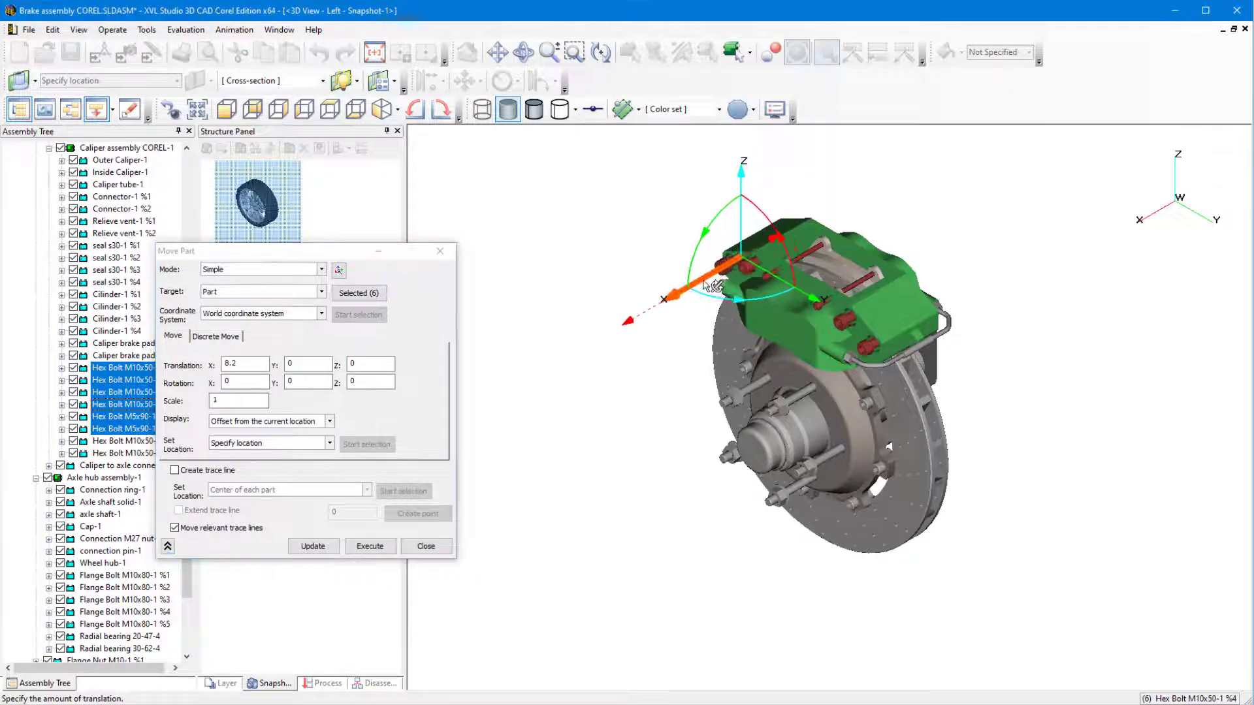
{"action": "left_click_drag", "start_coordinate": [704, 283], "coordinate": [584, 373]}
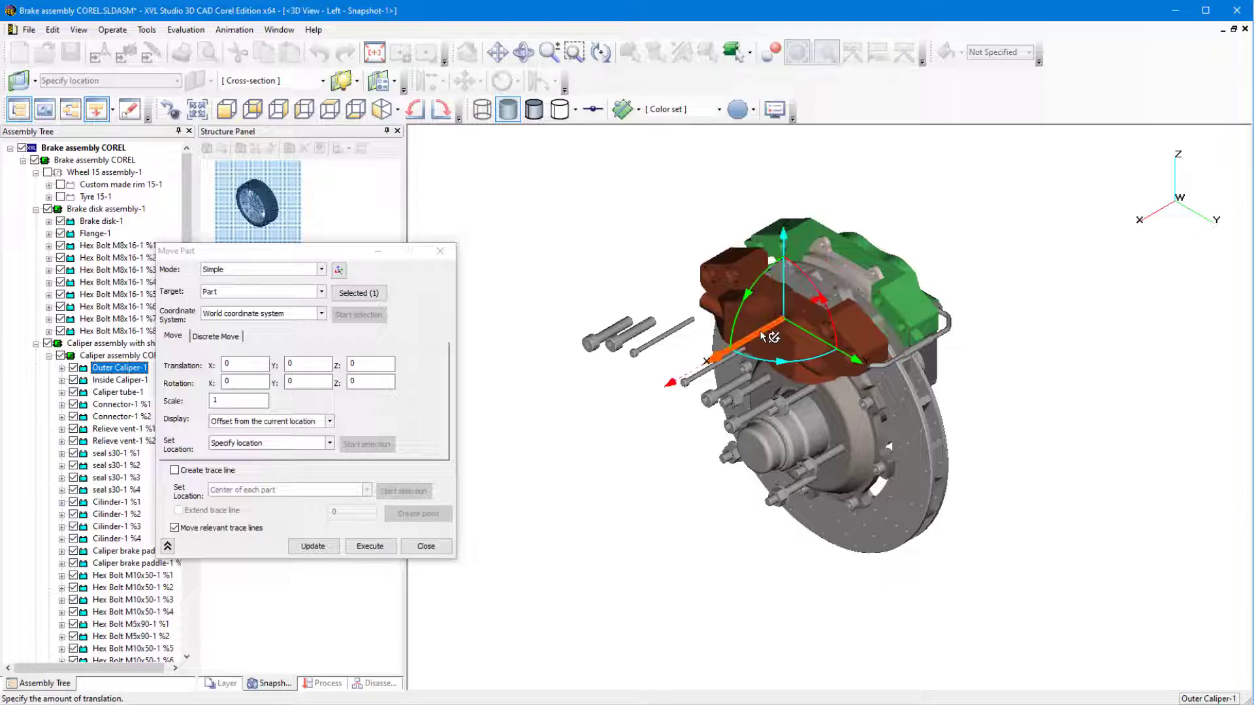
{"action": "left_click", "coordinate": [358, 293]}
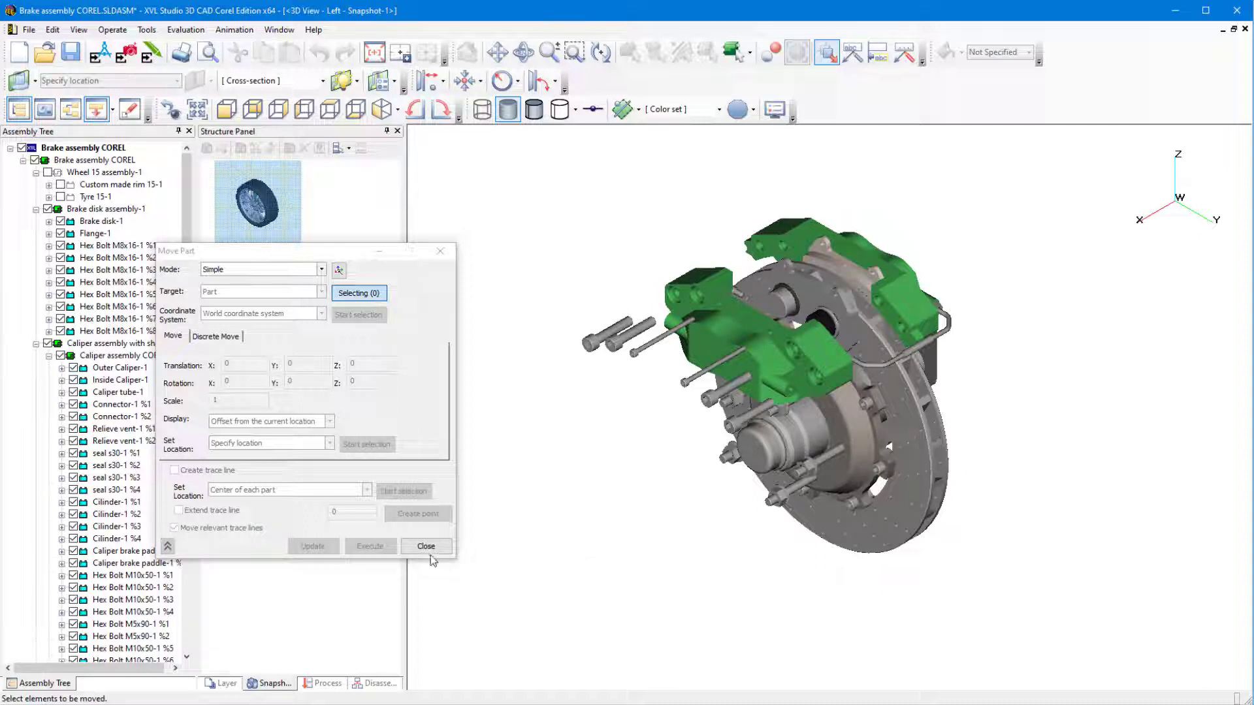
{"action": "left_click", "coordinate": [426, 546]}
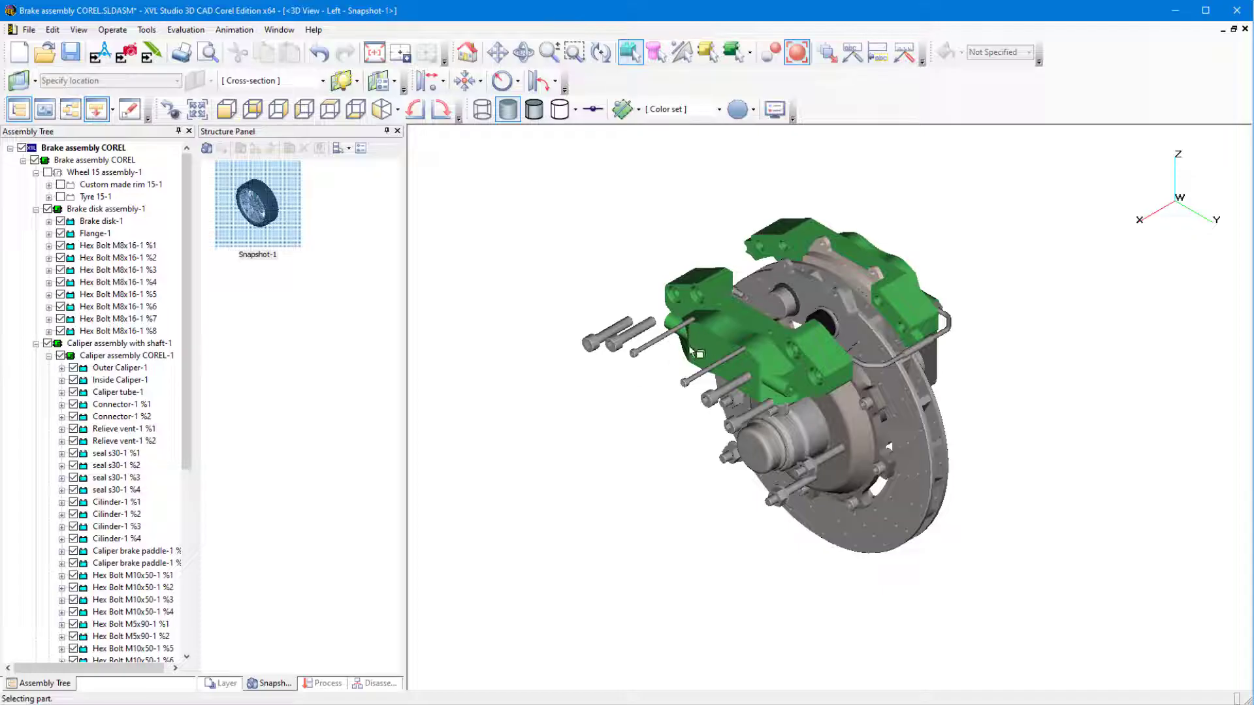
In Outer Caliper-1's Shell Display properties, enable Apply shading to hidden line images
{"action": "right_click", "coordinate": [703, 344]}
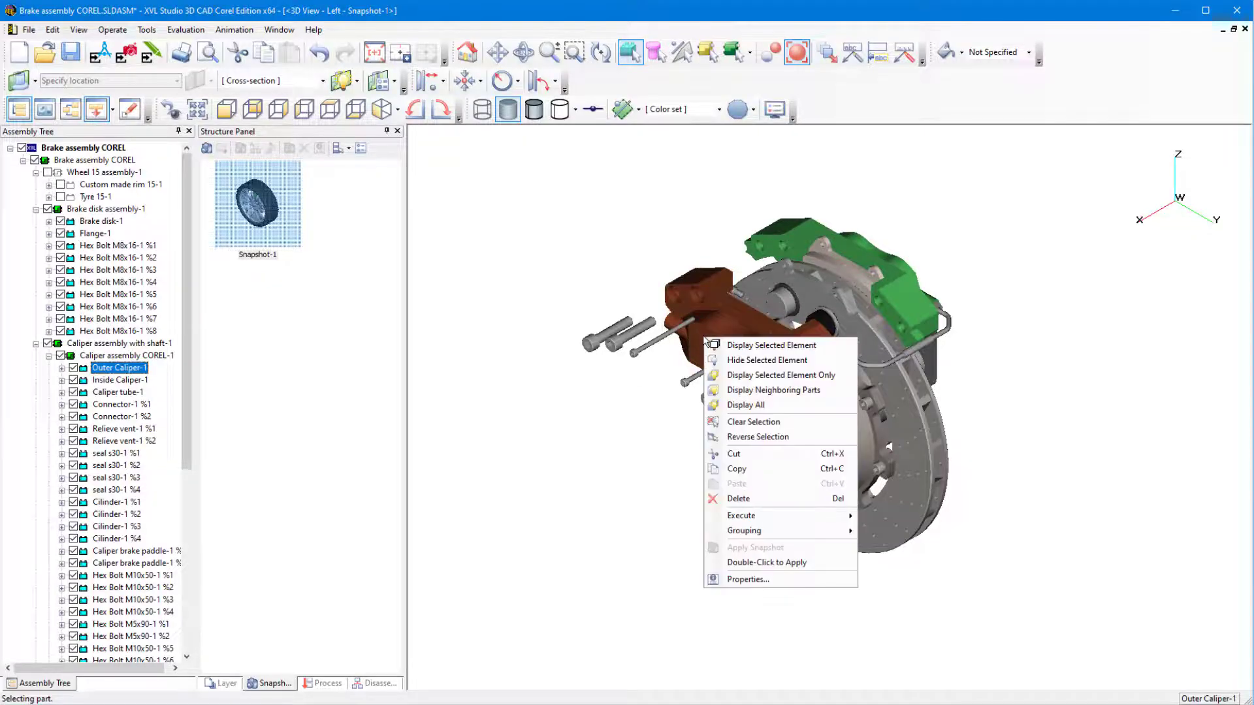
{"action": "left_click", "coordinate": [747, 580]}
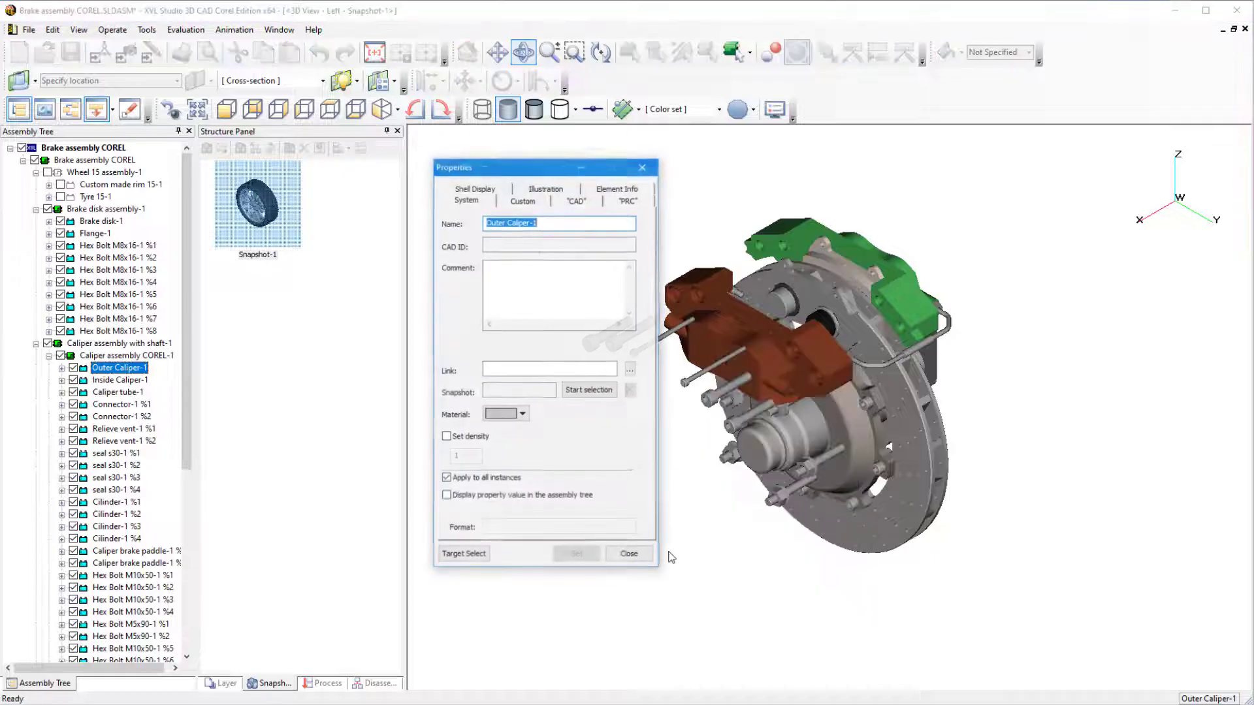
{"action": "left_click", "coordinate": [474, 188]}
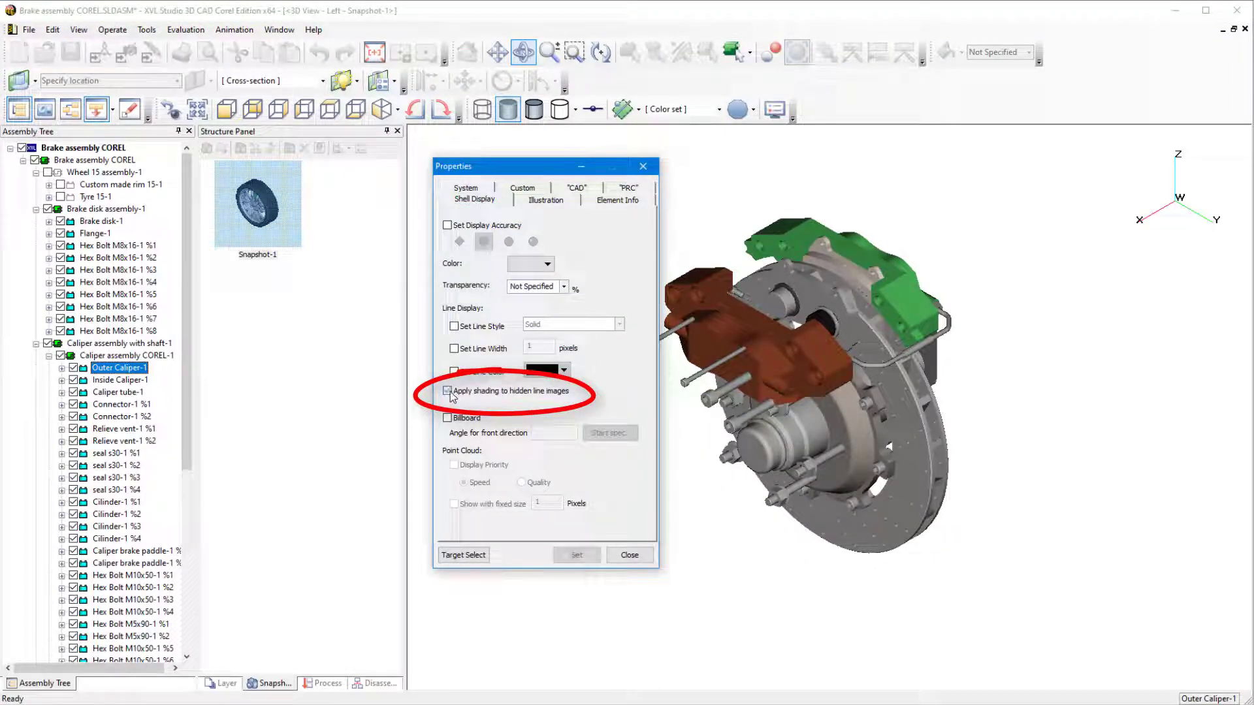
{"action": "left_click", "coordinate": [447, 392]}
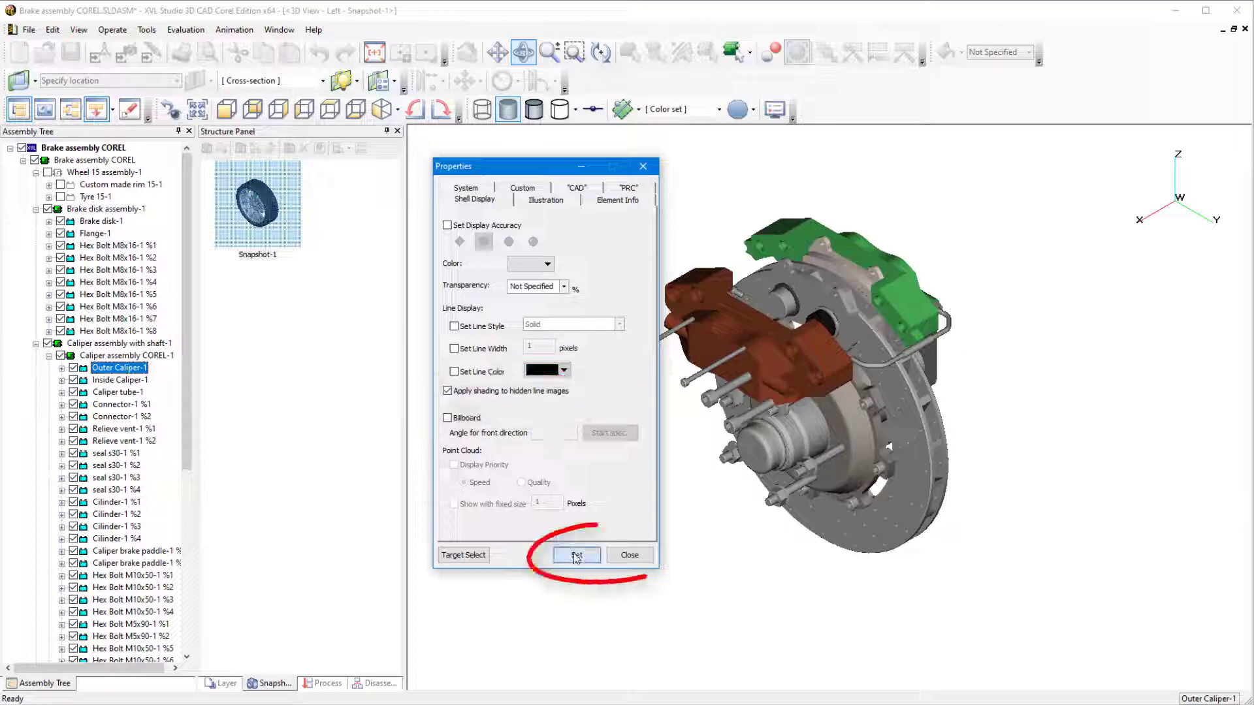
{"action": "left_click", "coordinate": [576, 556]}
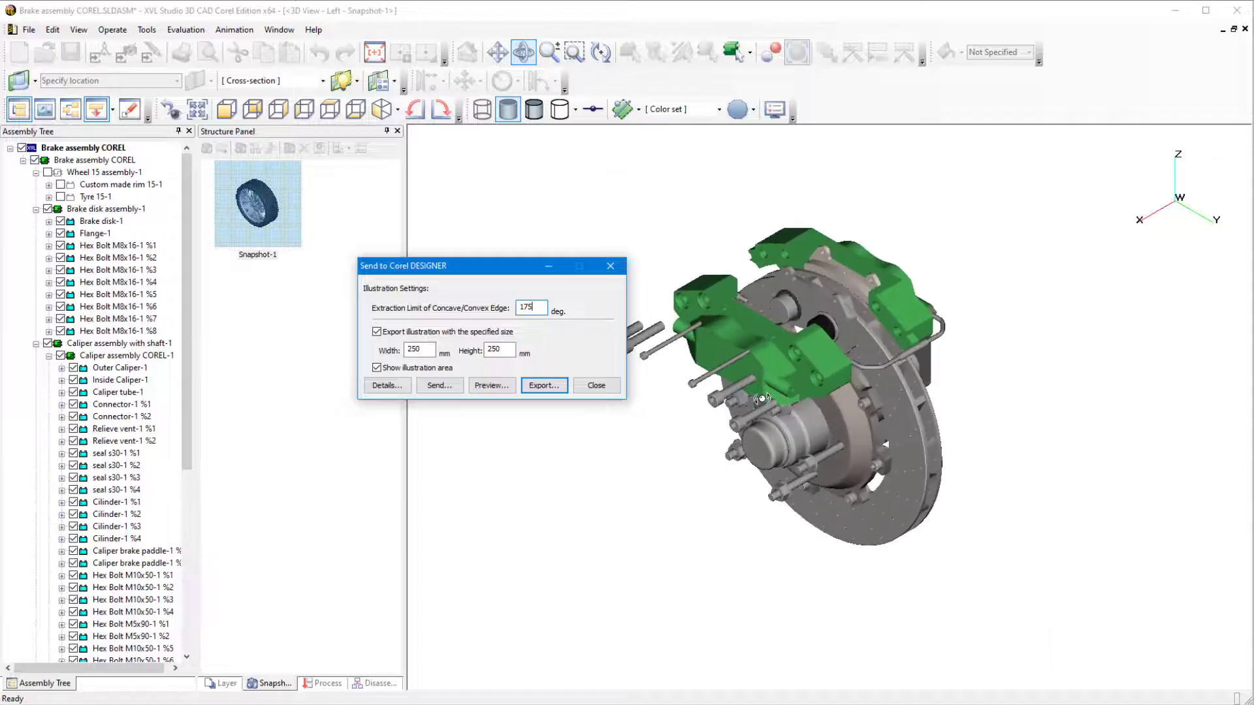
Turn on Show illustration area in the Send to Corel DESIGNER settings, keeping 250 x 250 mm
{"action": "left_click", "coordinate": [491, 386]}
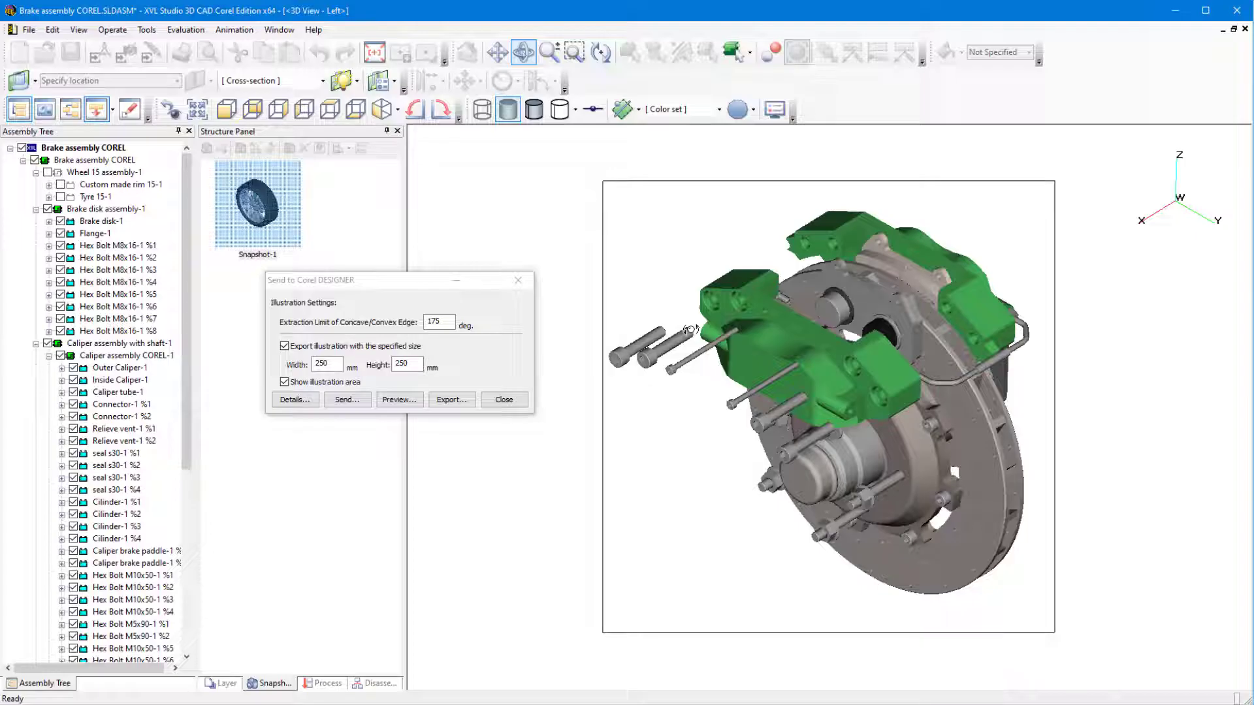
{"action": "left_click", "coordinate": [295, 400]}
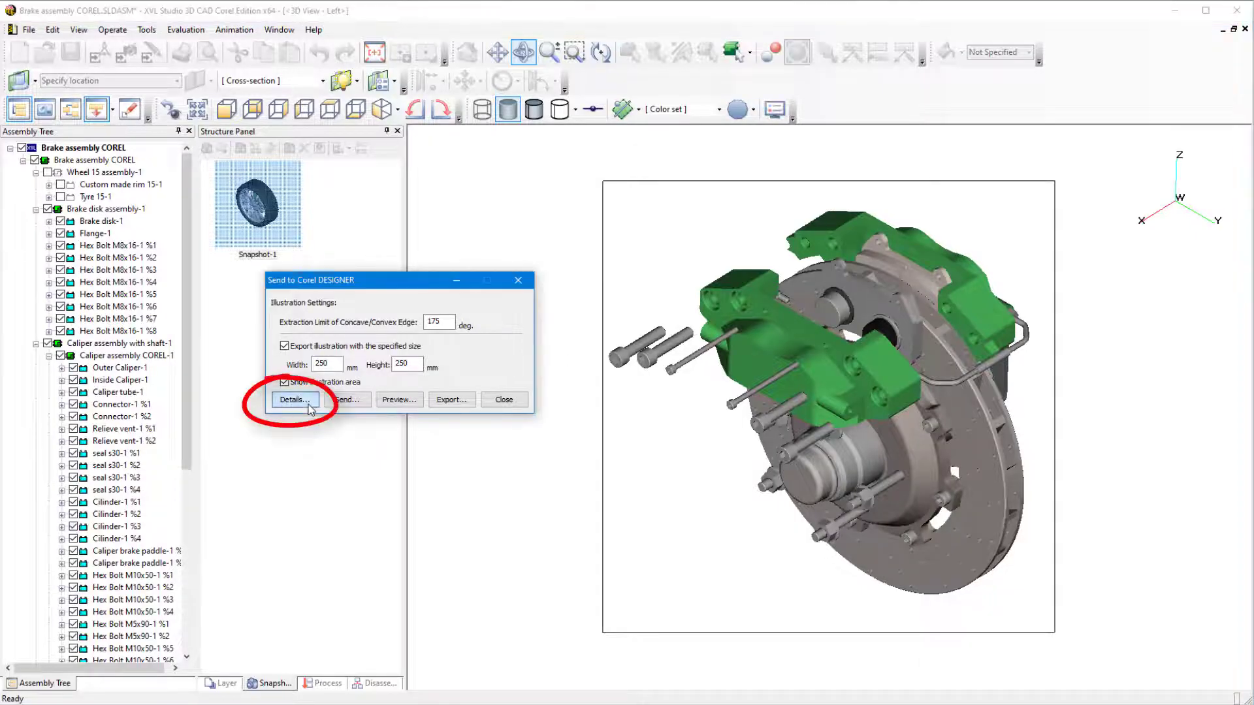
Expand Details to show the Style 1 line settings with 175° edge limits
{"action": "left_click", "coordinate": [295, 400]}
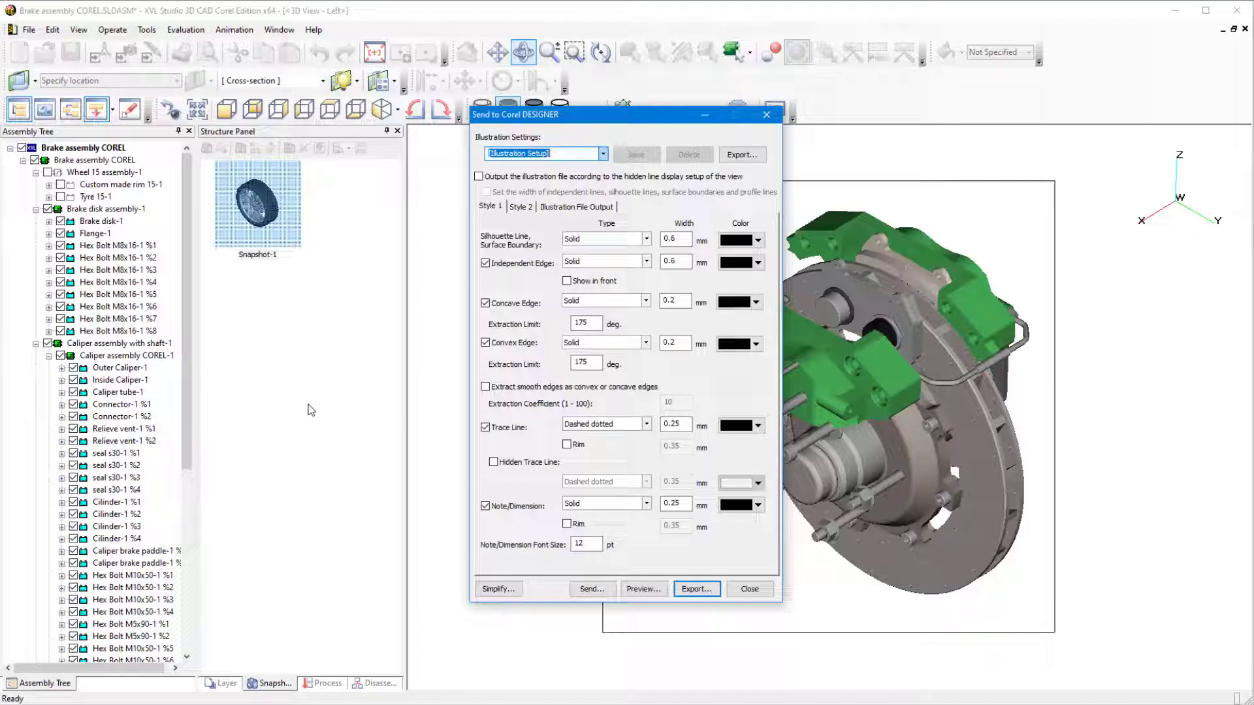
{"action": "left_click", "coordinate": [491, 206]}
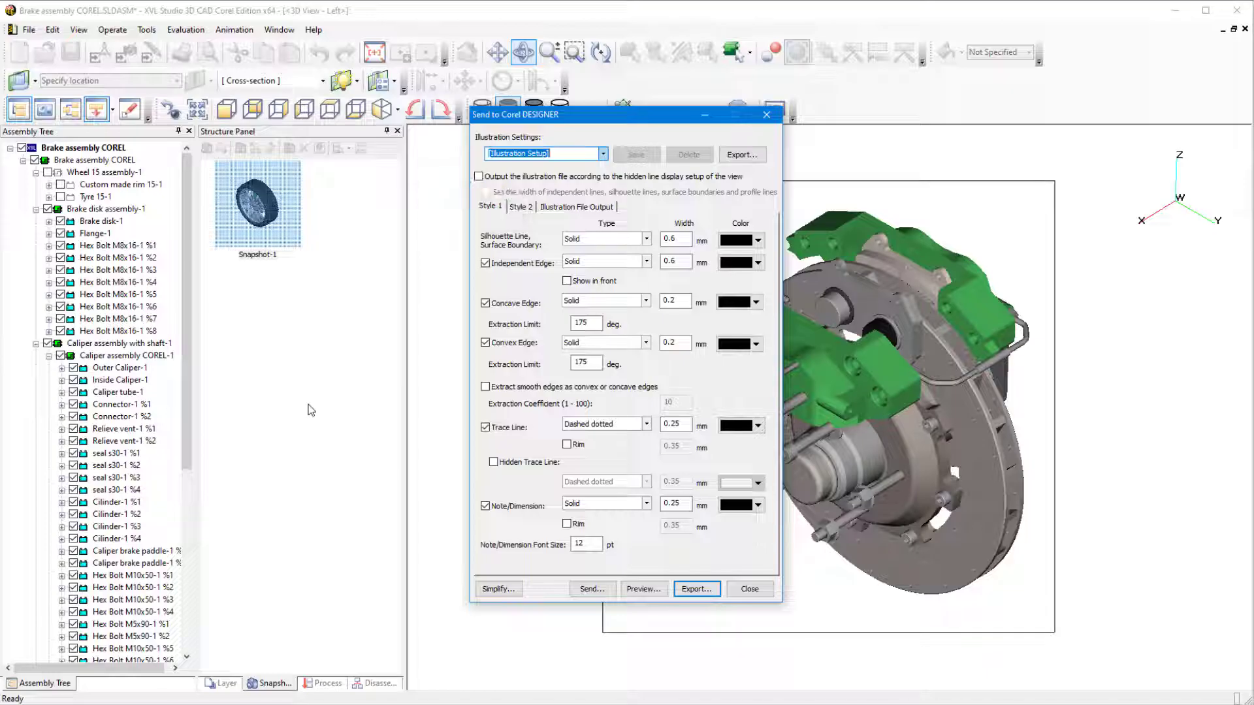
{"action": "mouse_move", "coordinate": [297, 351]}
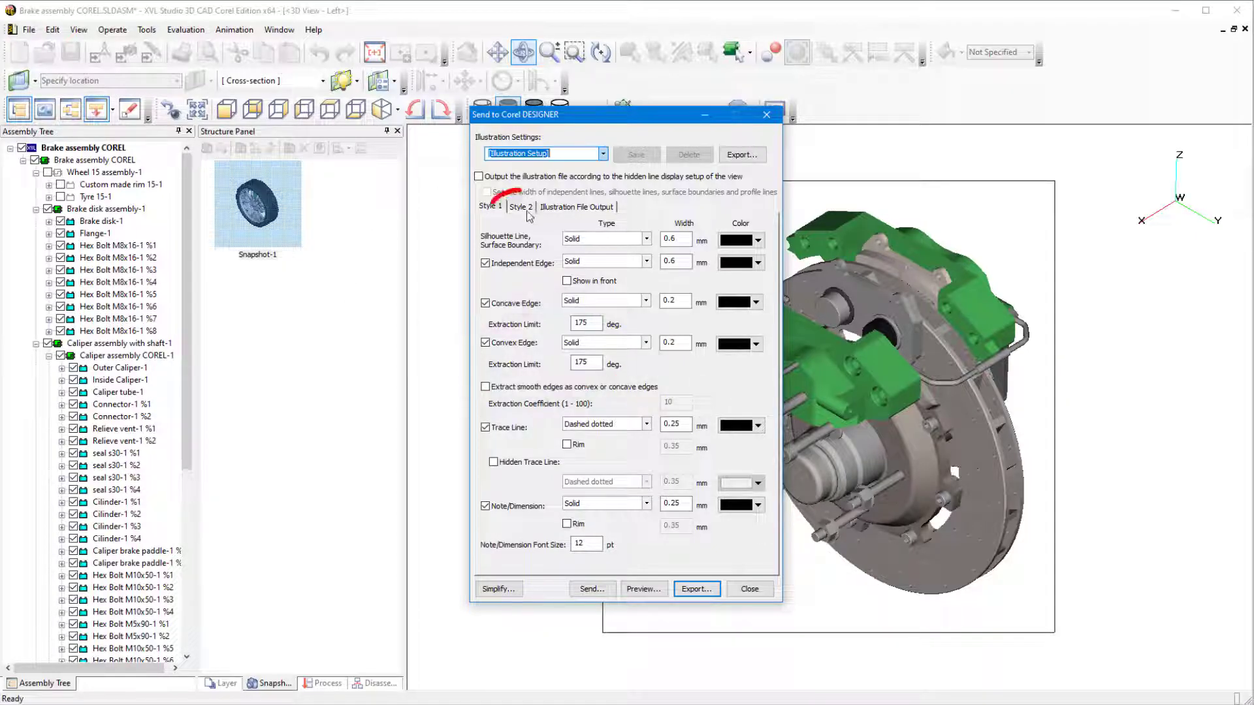
On Style 2 keep Outline each part and Color parts (SVG only), then send to Corel DESIGNER
{"action": "left_click", "coordinate": [520, 206]}
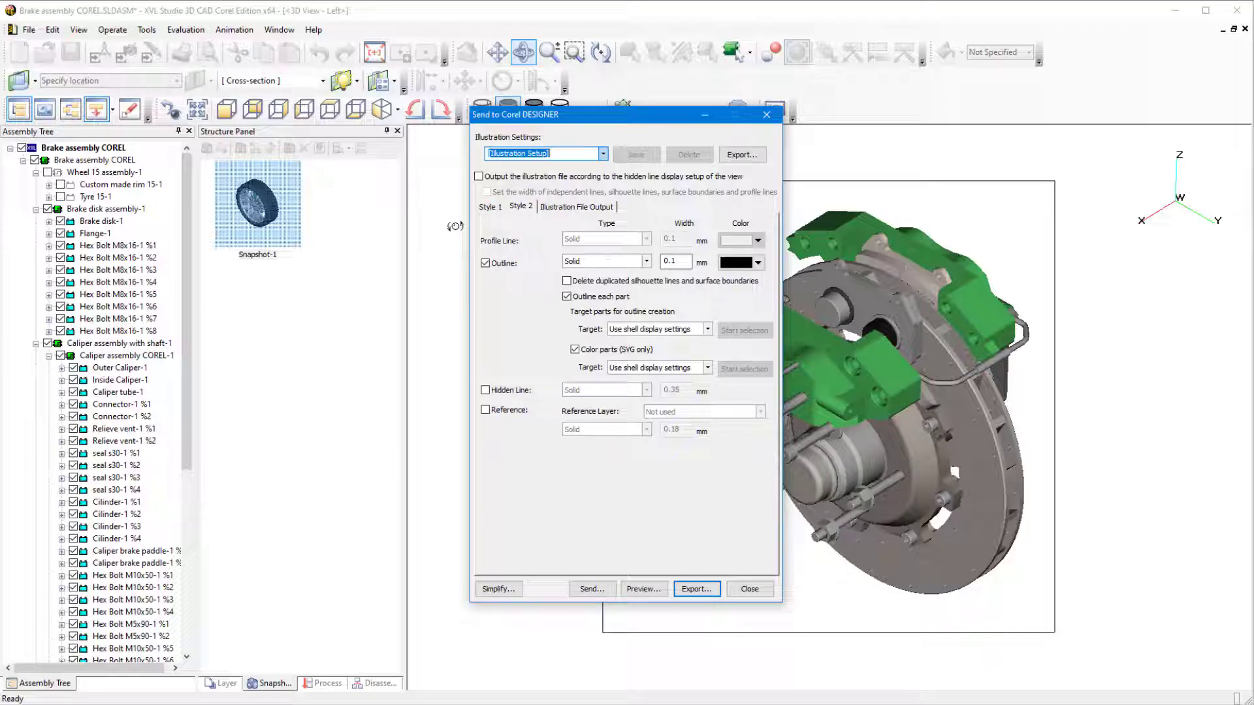
{"action": "left_click", "coordinate": [567, 281]}
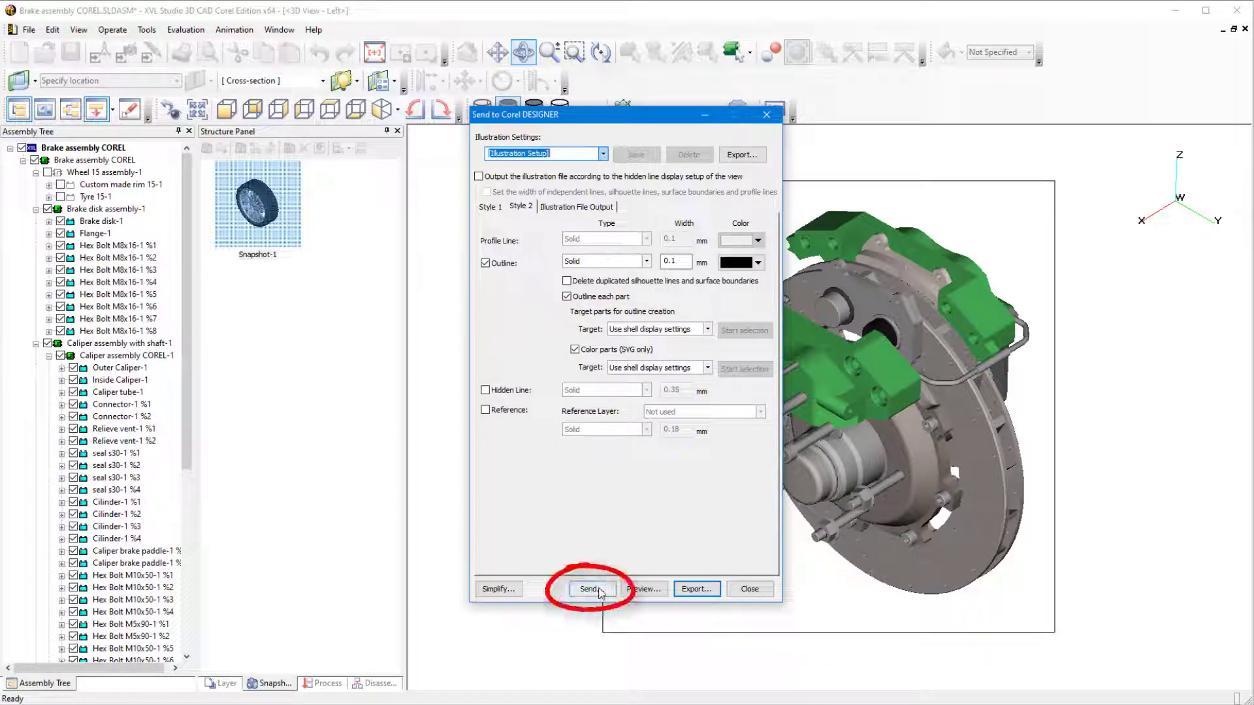
{"action": "left_click", "coordinate": [590, 589]}
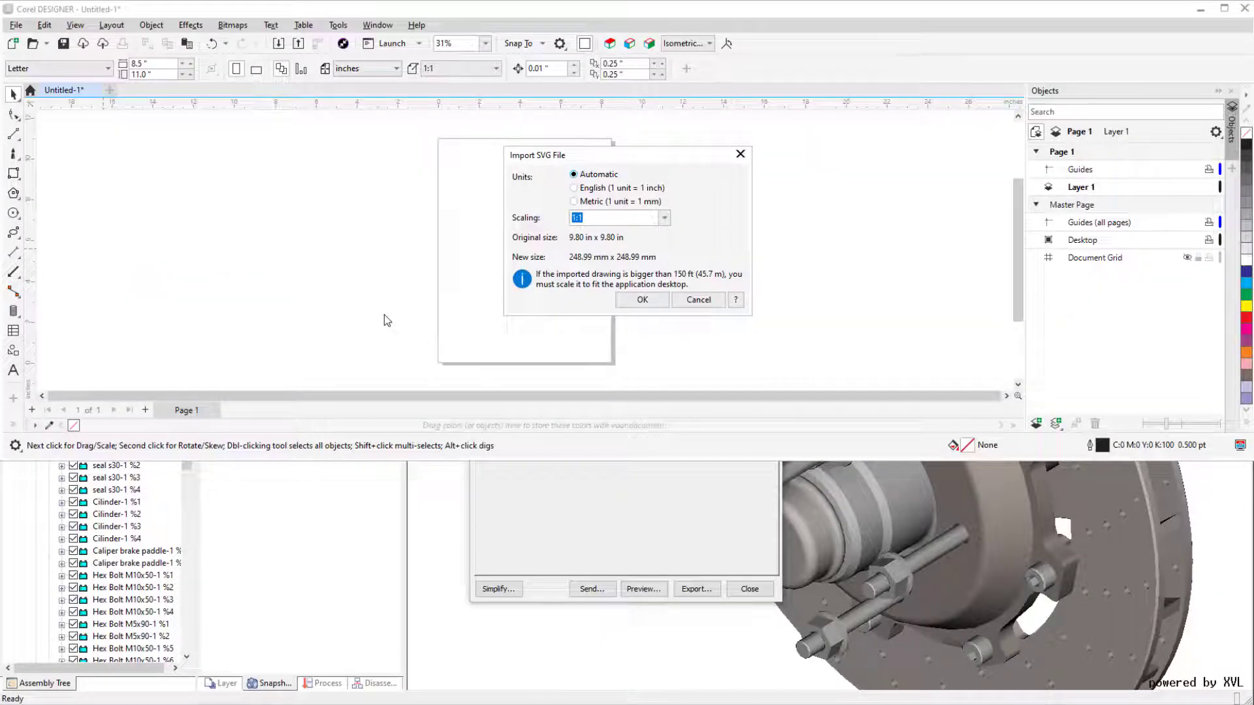
Confirm the SVG import with Automatic units so the brake illustration lands on the page
{"action": "left_click", "coordinate": [643, 300]}
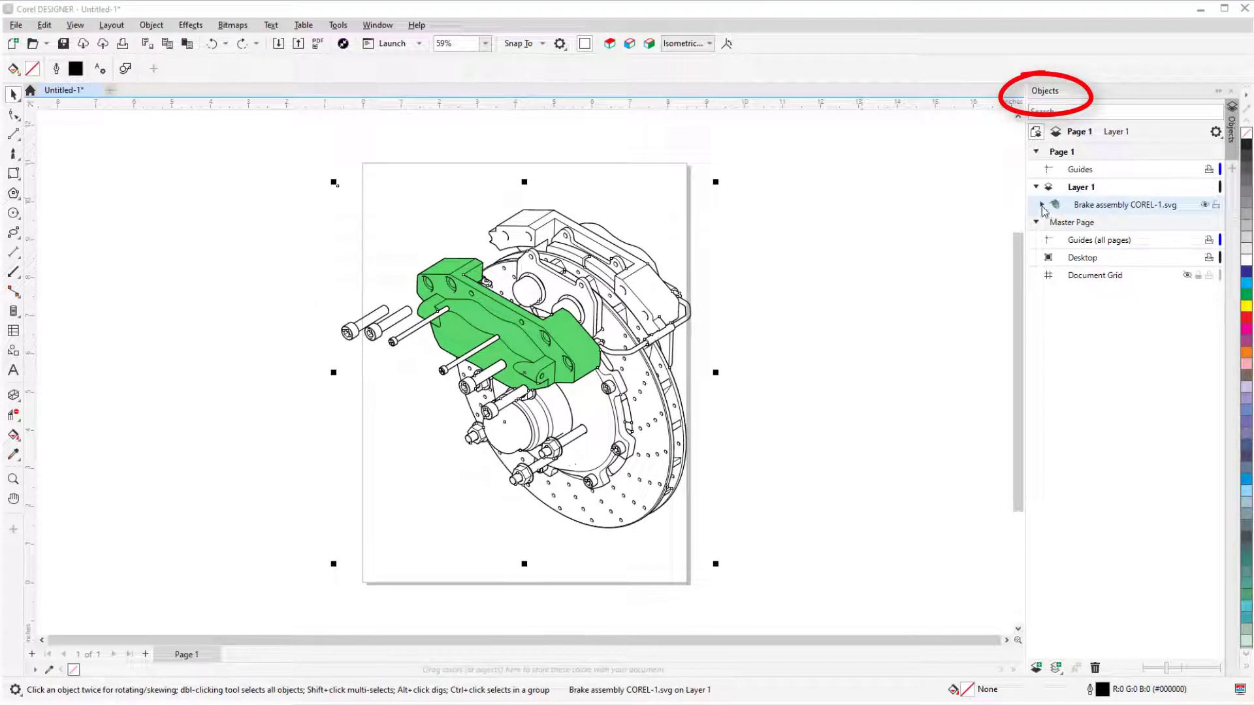
Expand Brake assembly COREL-1.svg through Axle hub assembly-1 to reveal the curve inside Cap-1
{"action": "left_click", "coordinate": [1037, 204]}
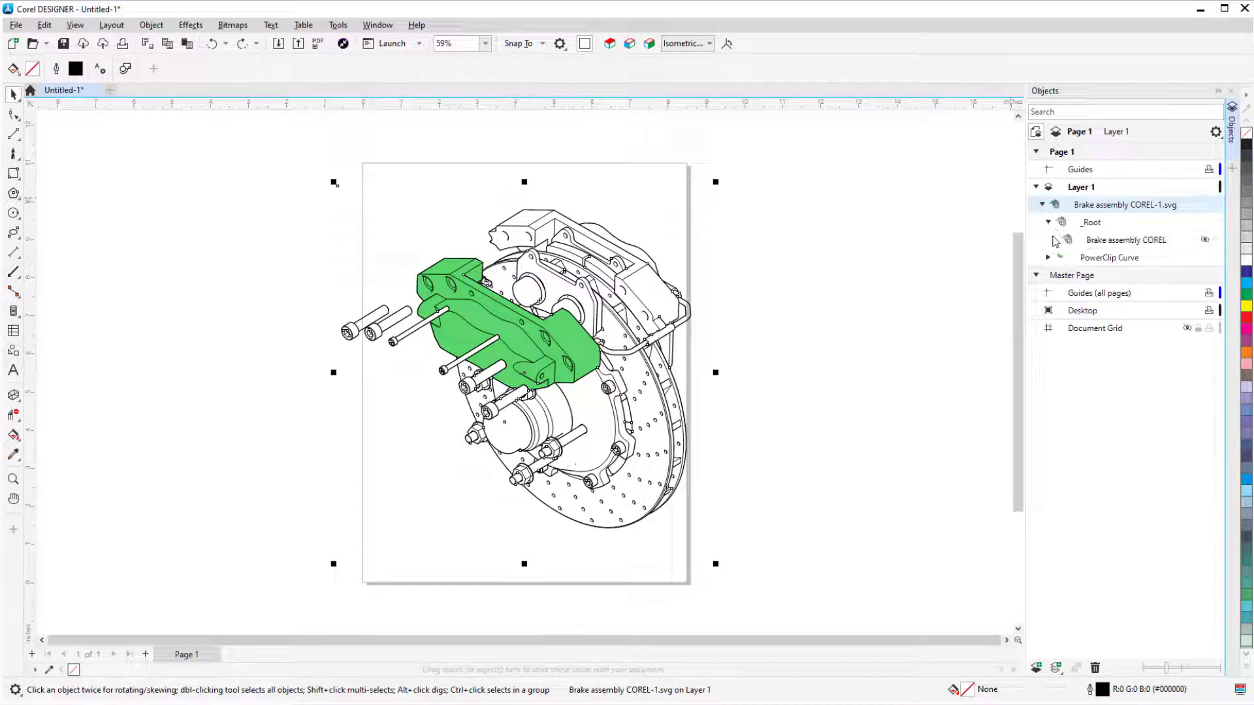
{"action": "left_click", "coordinate": [1048, 240]}
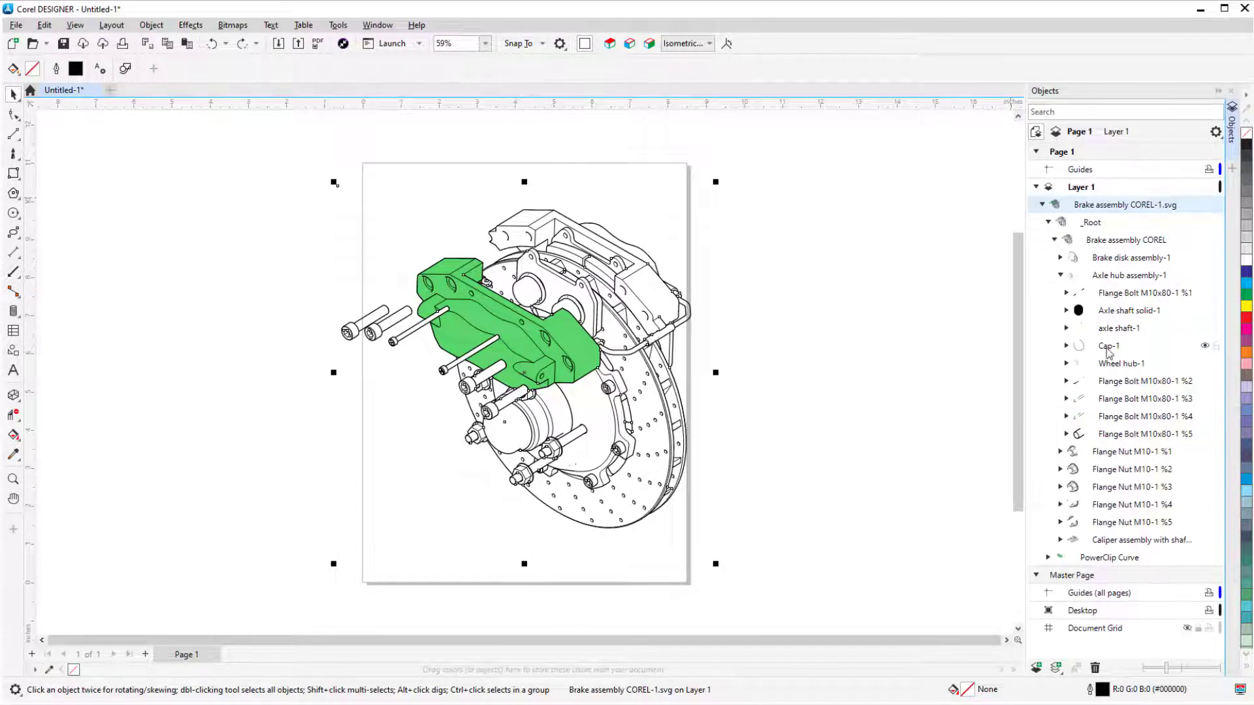
{"action": "left_click", "coordinate": [1066, 345]}
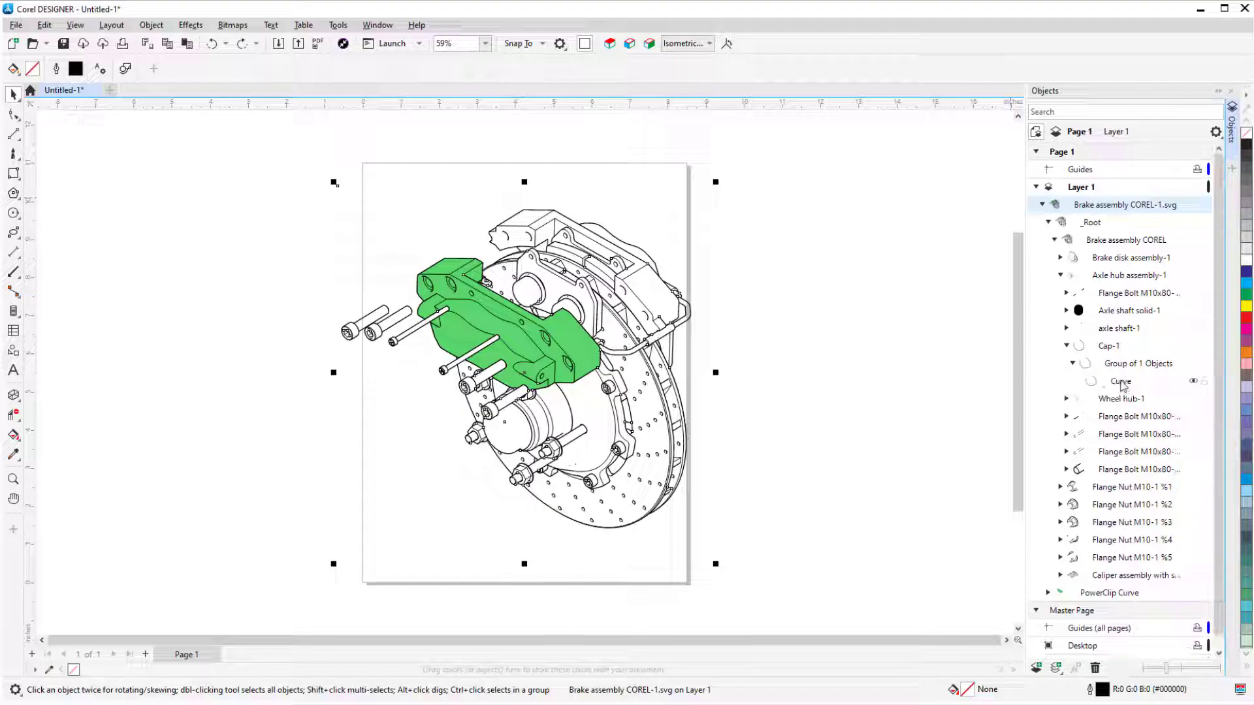